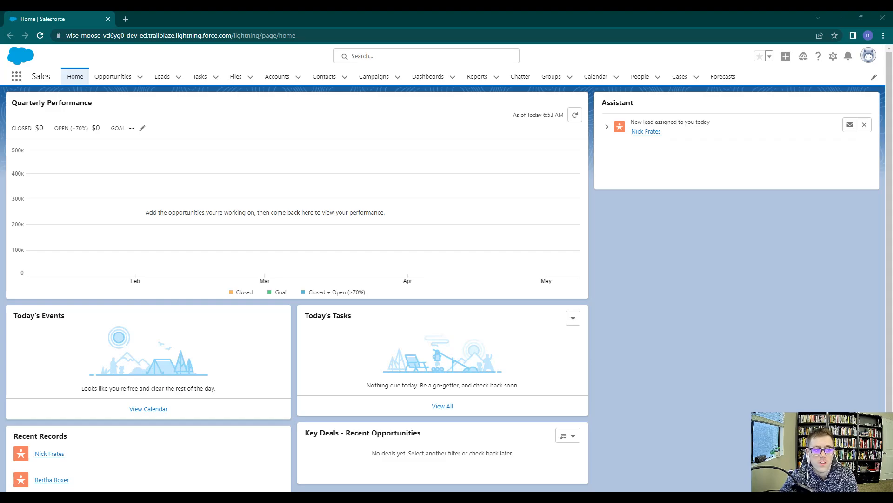
mouse_move(497, 261)
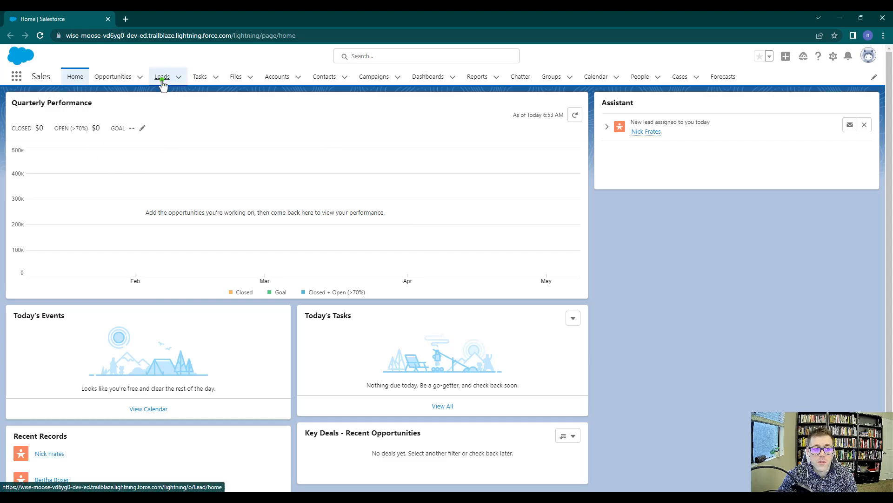
- Go to the Leads list of recently viewed leads from the home page
left_click(161, 76)
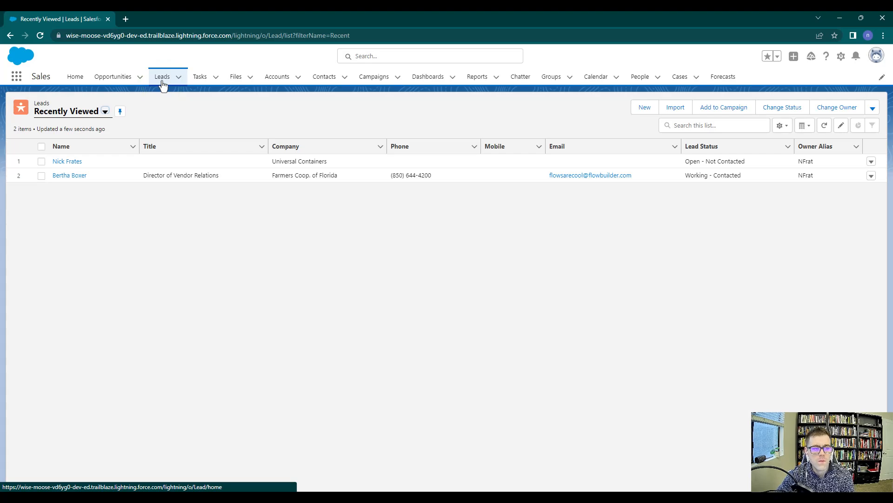
mouse_move(164, 90)
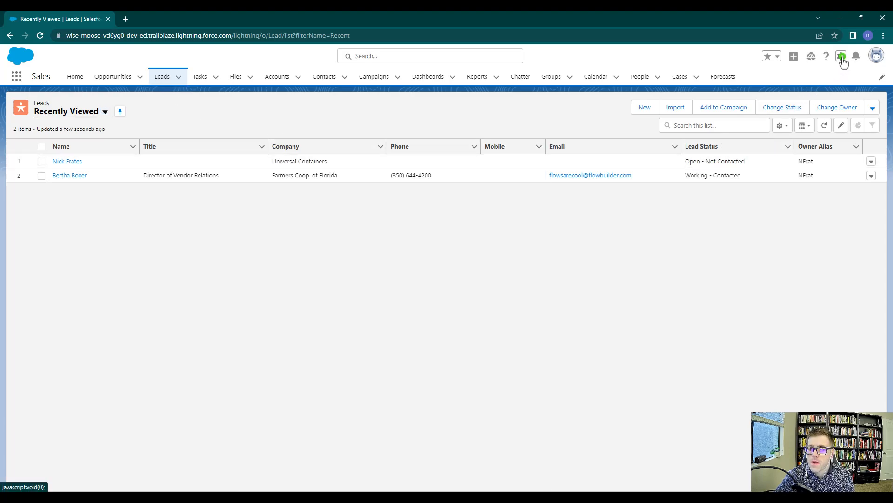
- Open the Lead object in Object Manager via Edit Object in a new tab, then return to the leads list
left_click(841, 55)
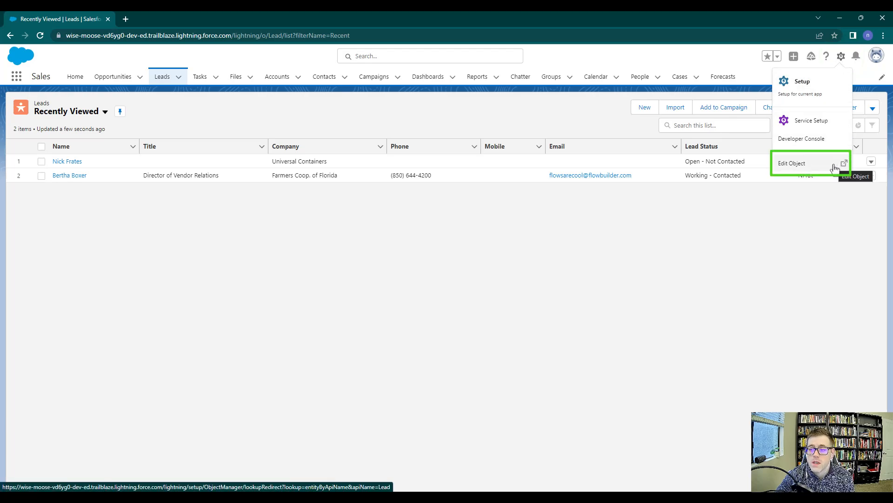
left_click(791, 163)
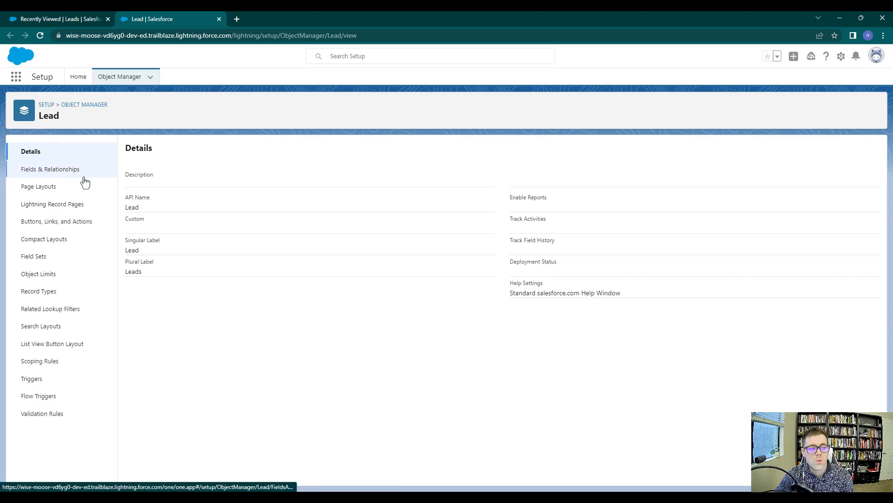
left_click(57, 19)
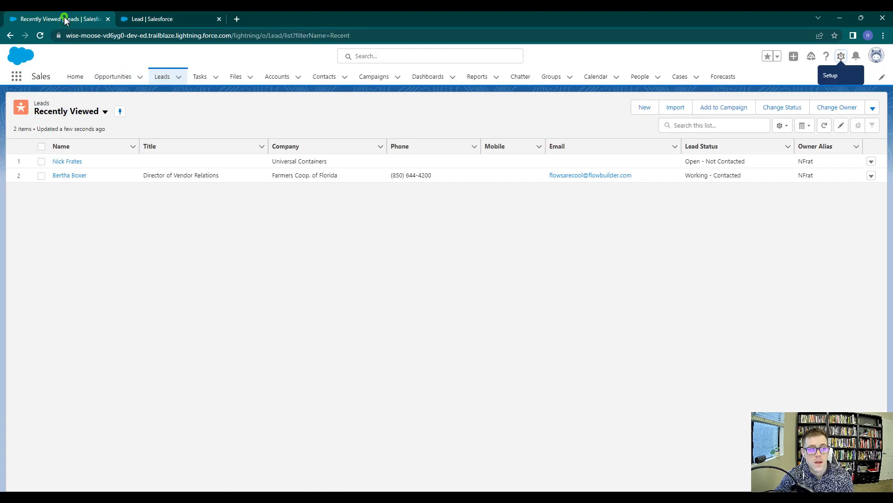
left_click(67, 161)
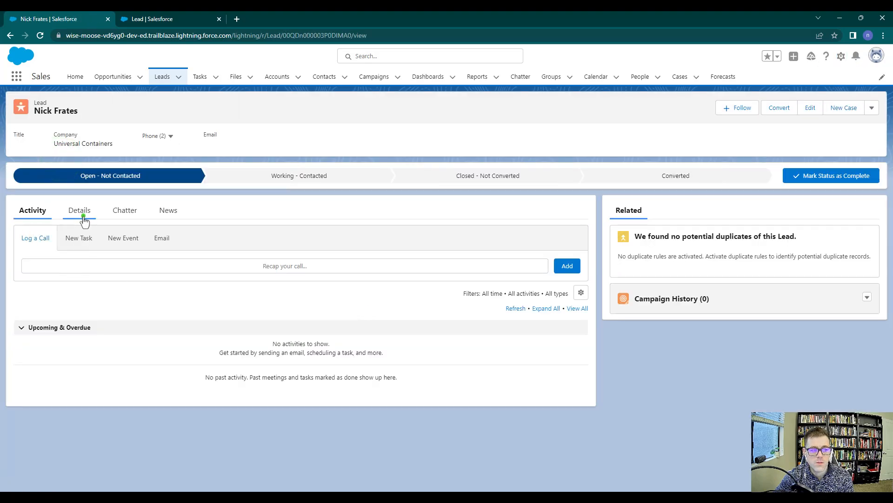
left_click(79, 210)
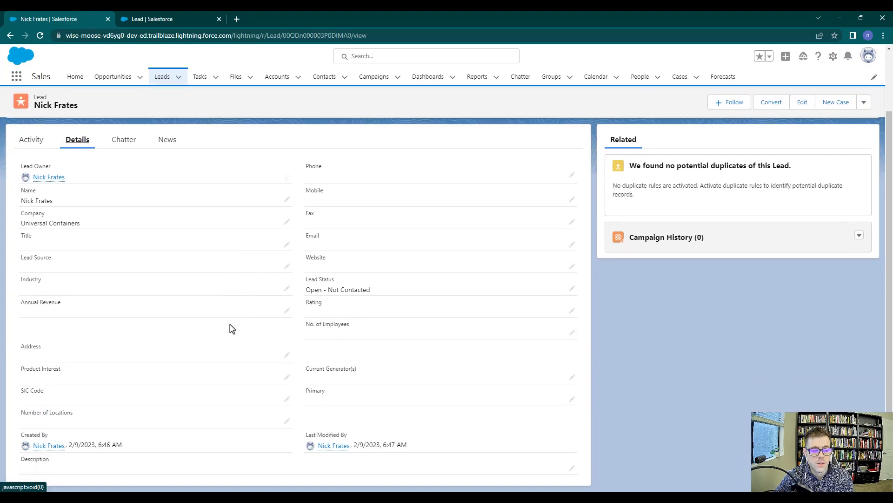
mouse_move(103, 295)
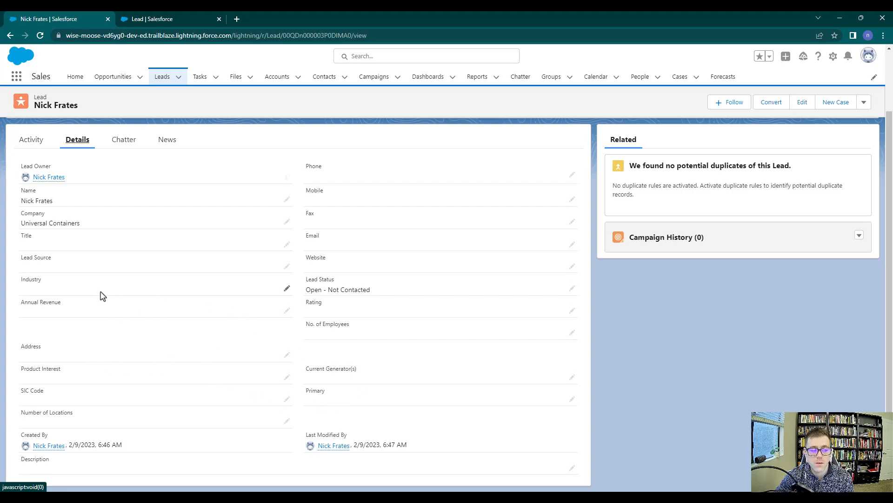
mouse_move(126, 341)
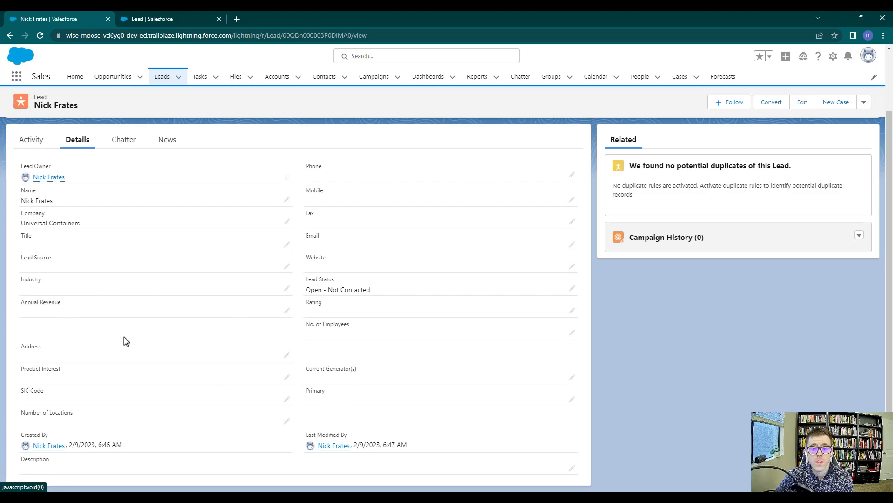
left_click(161, 19)
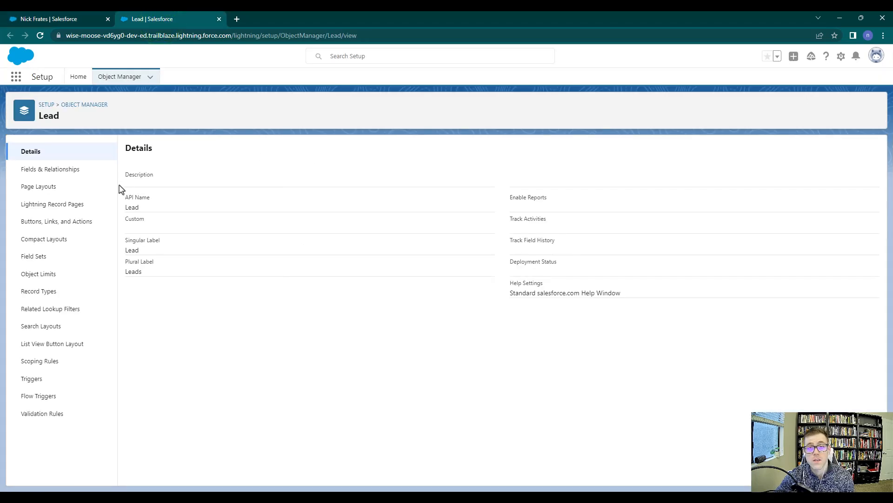
- In Fields & Relationships, start a new custom Lead field with Currency as its data type
left_click(51, 168)
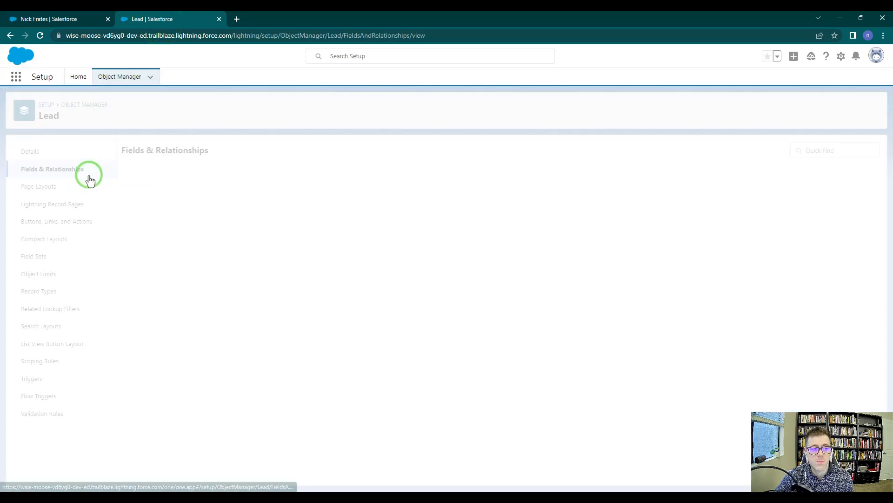
left_click(52, 168)
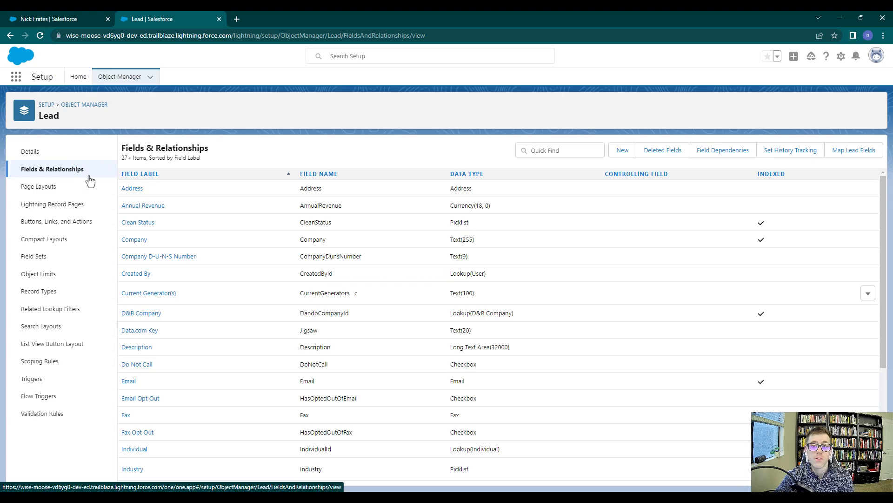
mouse_move(622, 150)
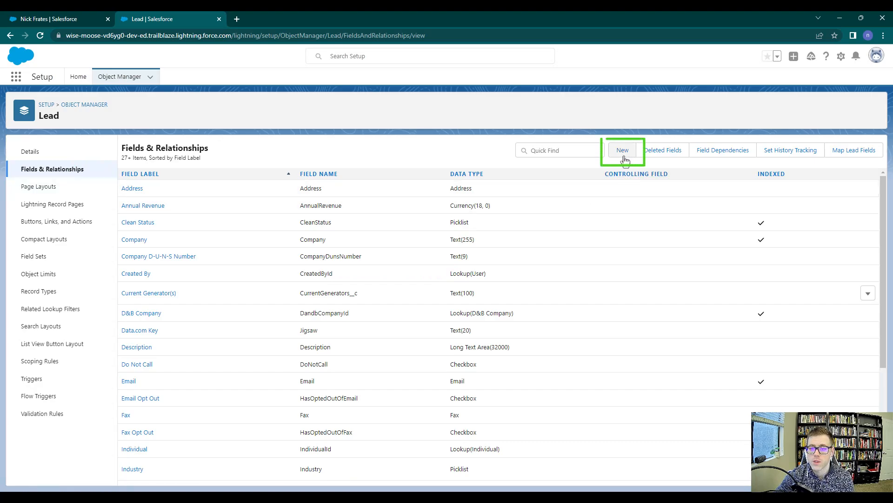
left_click(623, 149)
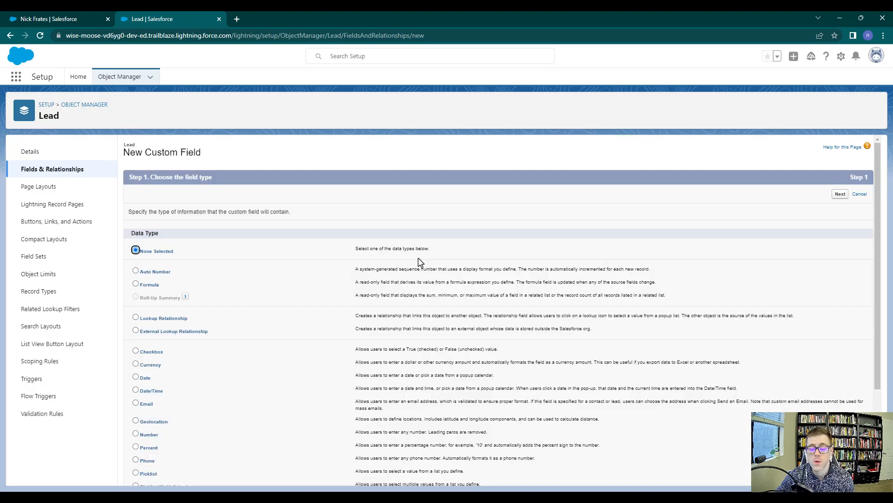
mouse_move(359, 237)
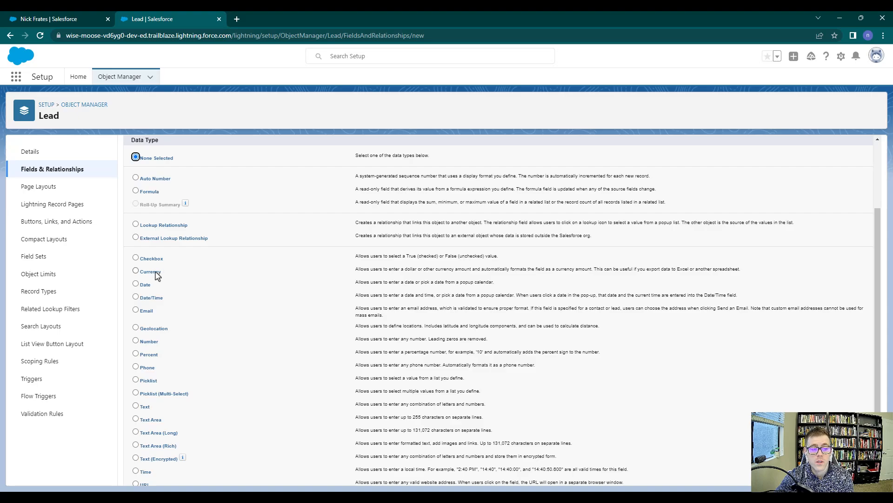
left_click(136, 270)
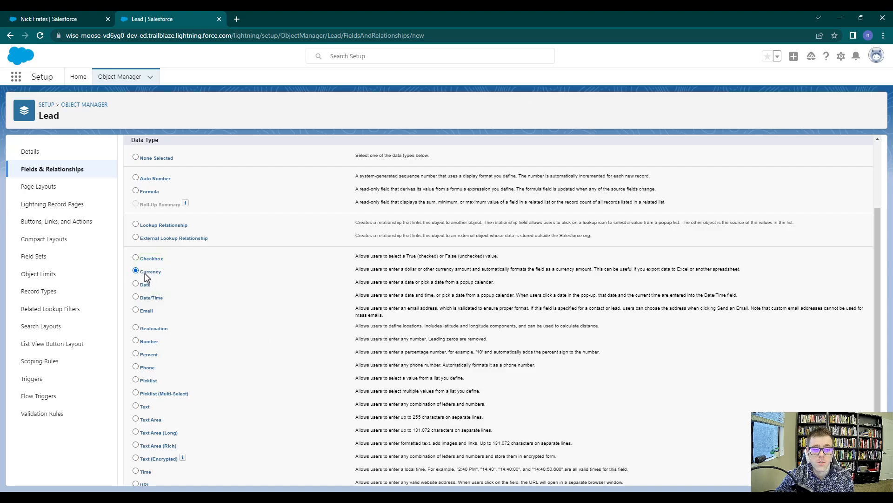
mouse_move(150, 279)
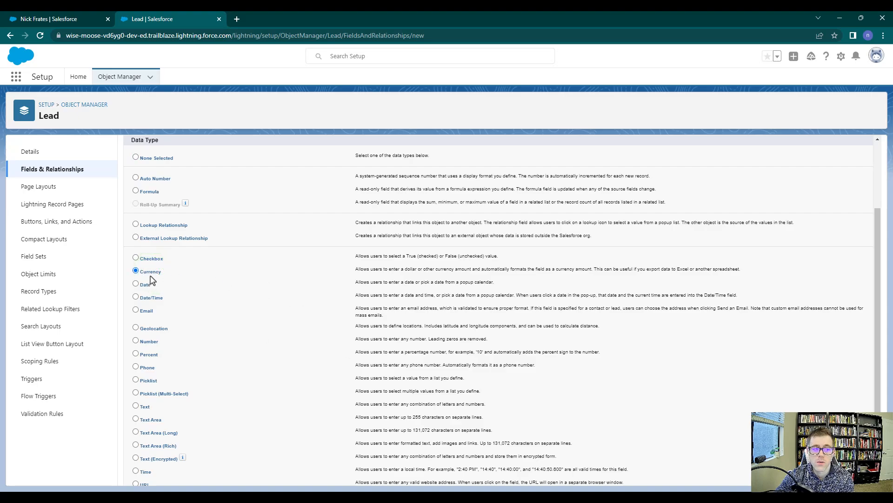
left_click(842, 193)
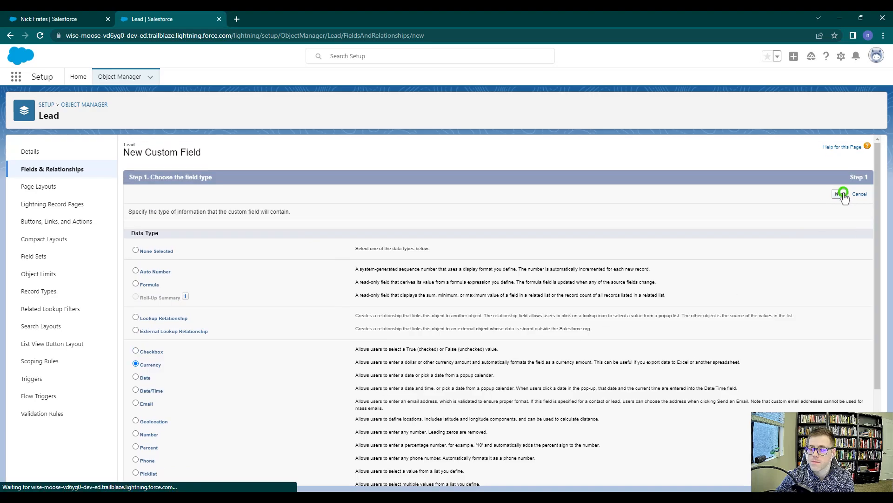
- Label the new field Potential Value, with length 16 and 2 decimal places
left_click(839, 194)
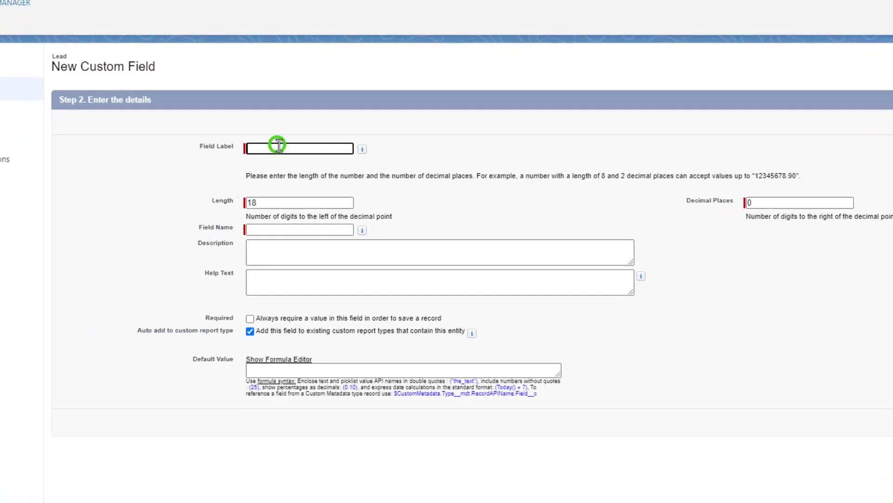
type("Potential Value")
left_click(799, 202)
type("2")
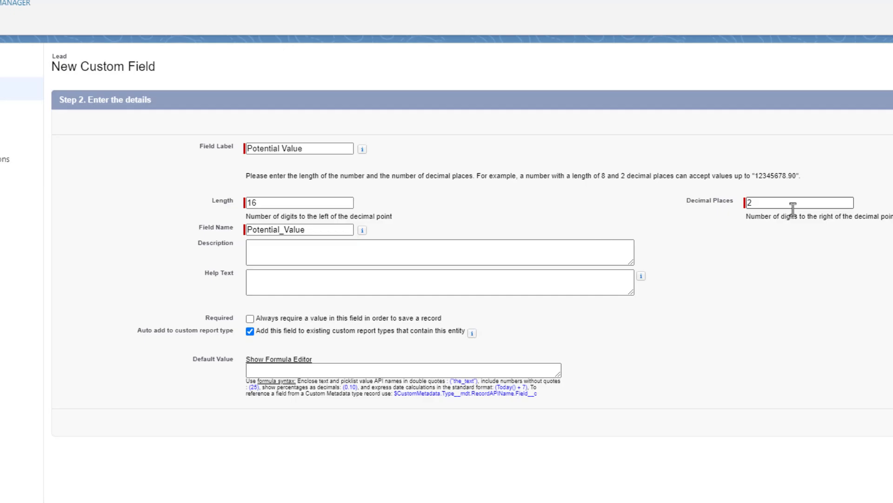
mouse_move(790, 205)
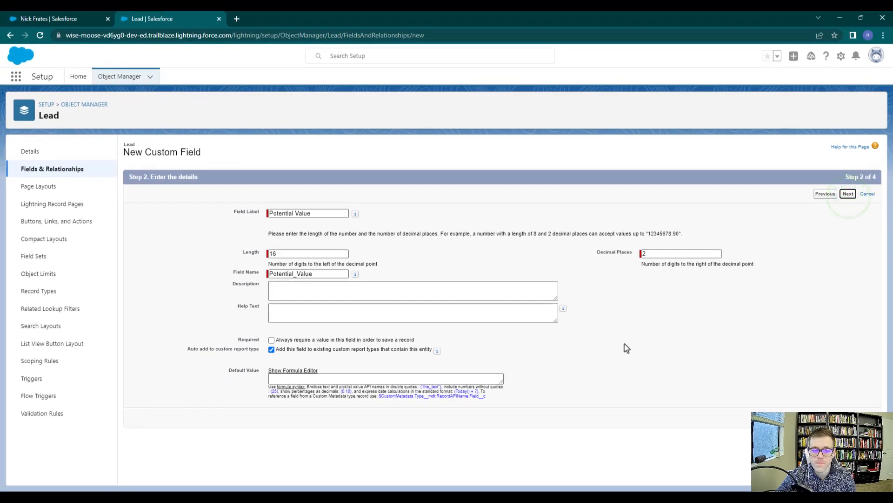
- Accept field-level security and all four Lead page layouts, and save the Potential Value field
left_click(847, 194)
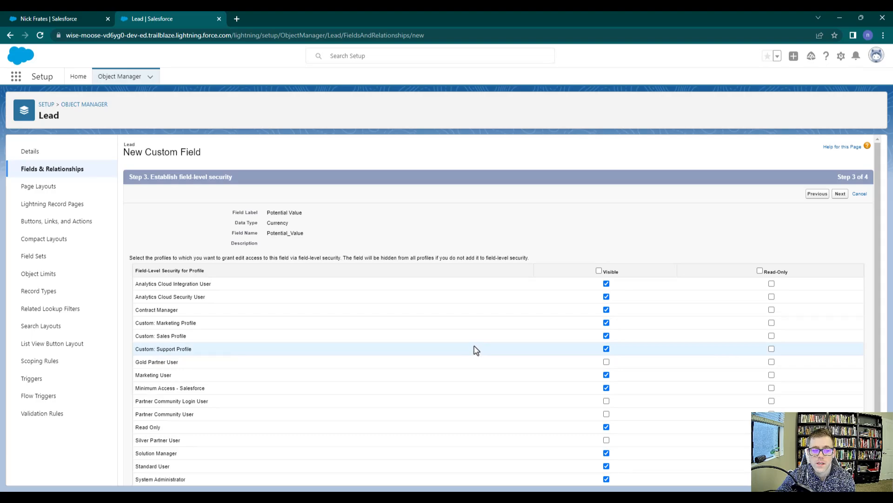
mouse_move(312, 233)
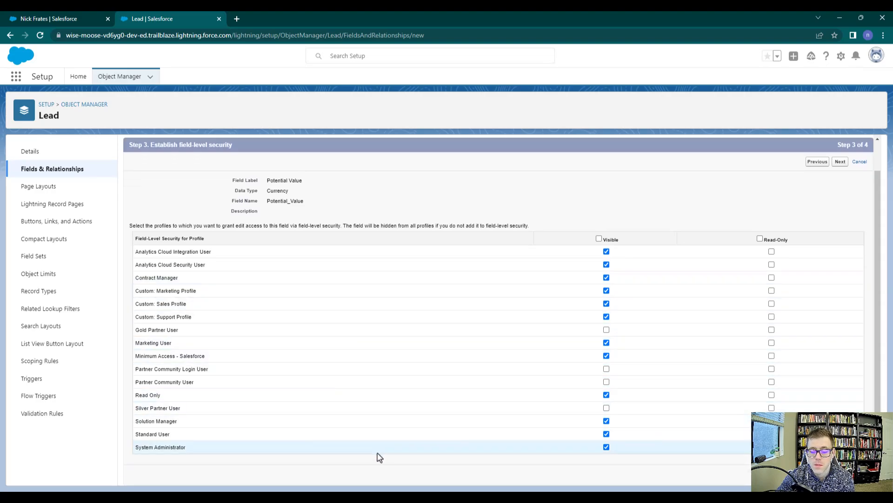
mouse_move(717, 484)
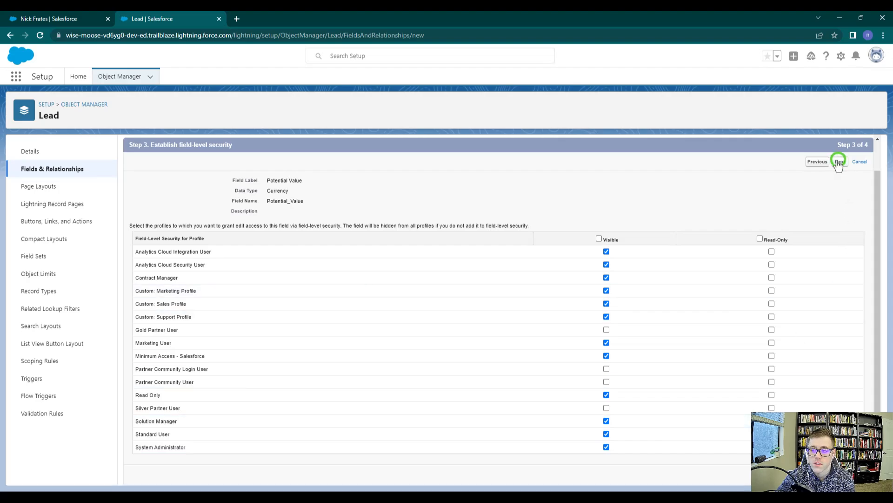
left_click(839, 161)
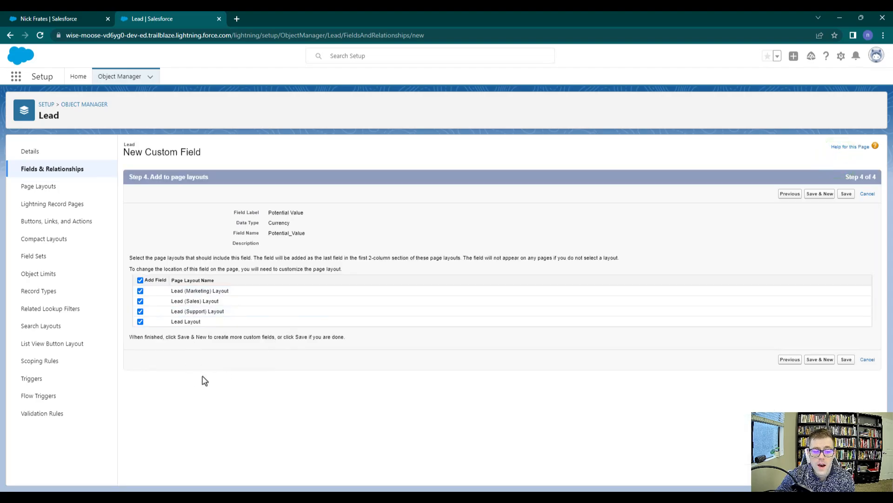
mouse_move(261, 291)
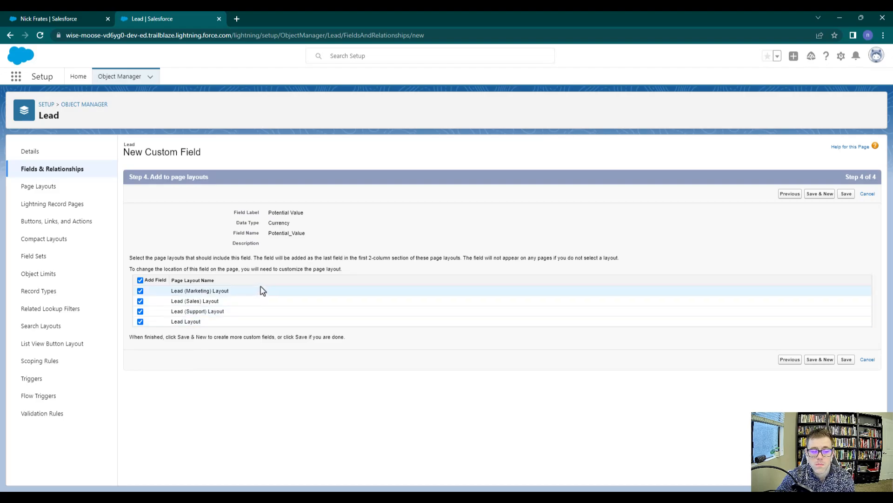
mouse_move(231, 330)
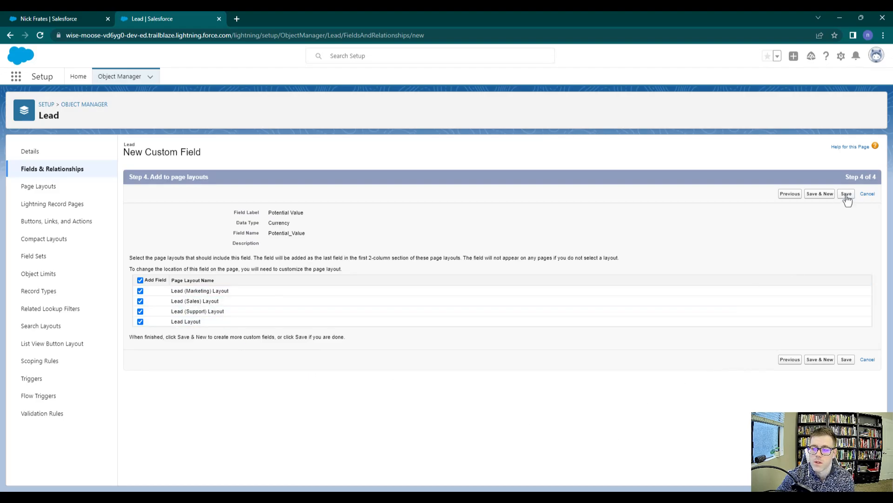
left_click(846, 193)
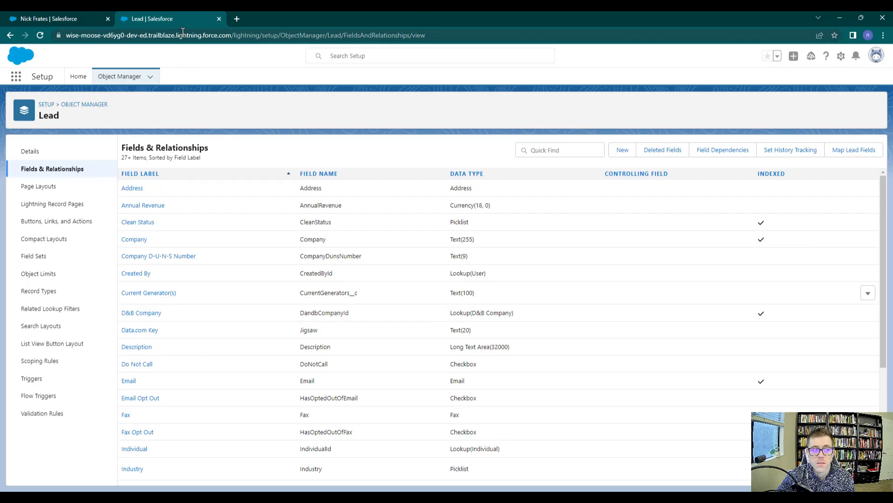
left_click(57, 19)
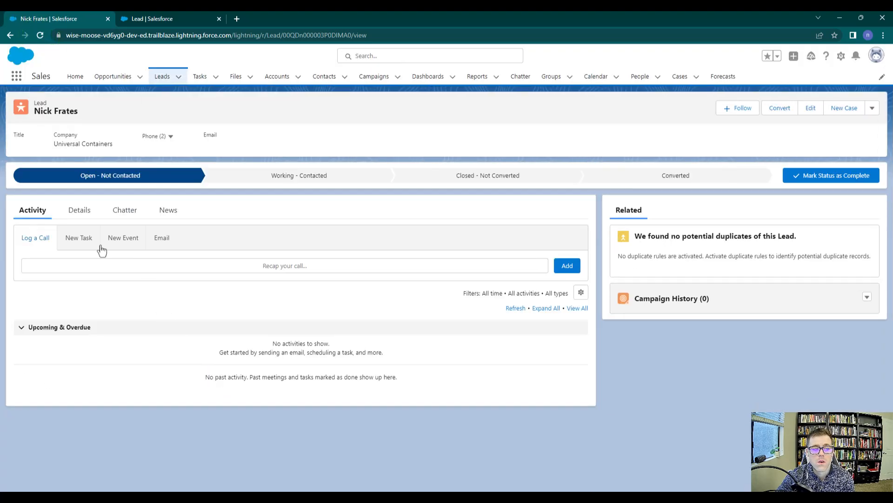
left_click(78, 209)
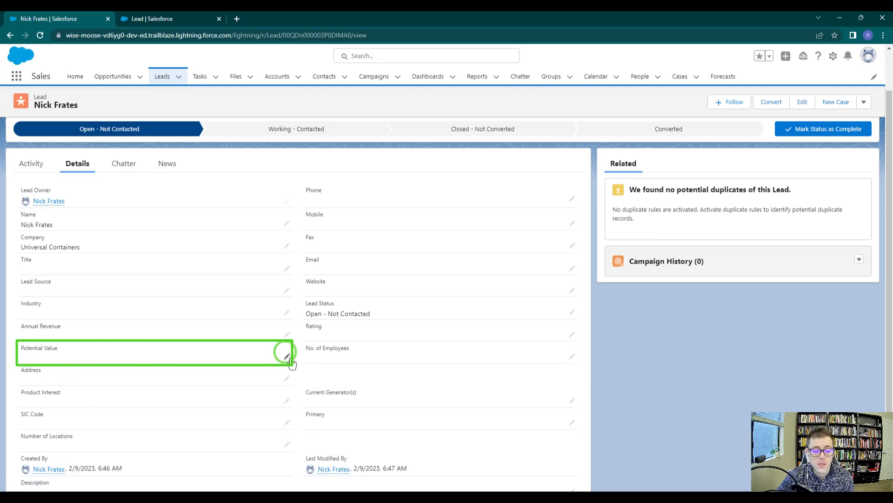
left_click(288, 354)
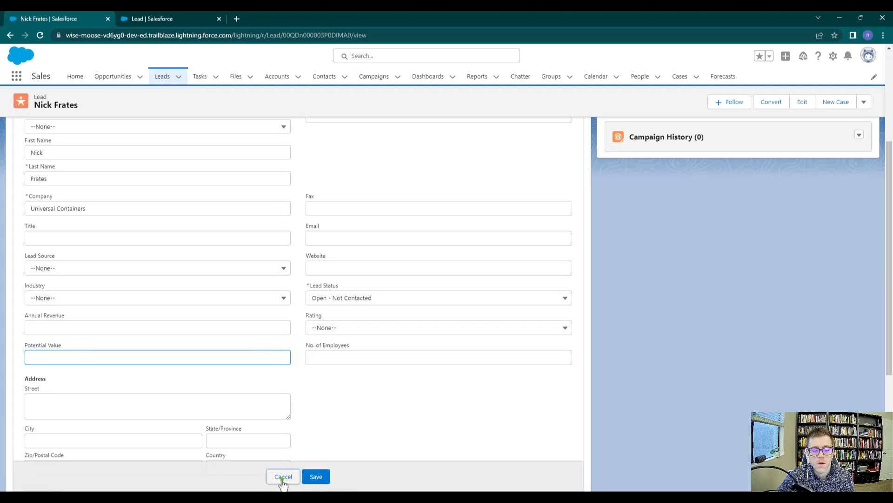
- Cancel the edit, then enter 5000 as Potential Value and save it as $5,000.00
left_click(283, 476)
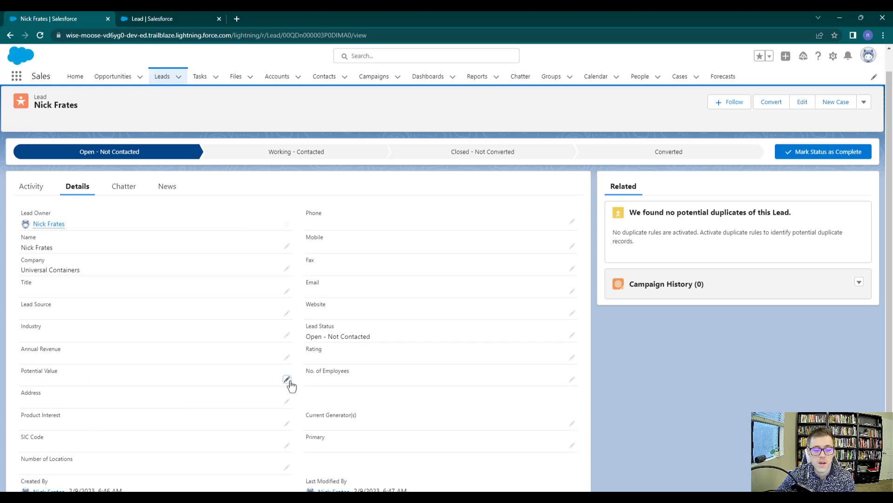
left_click(288, 380)
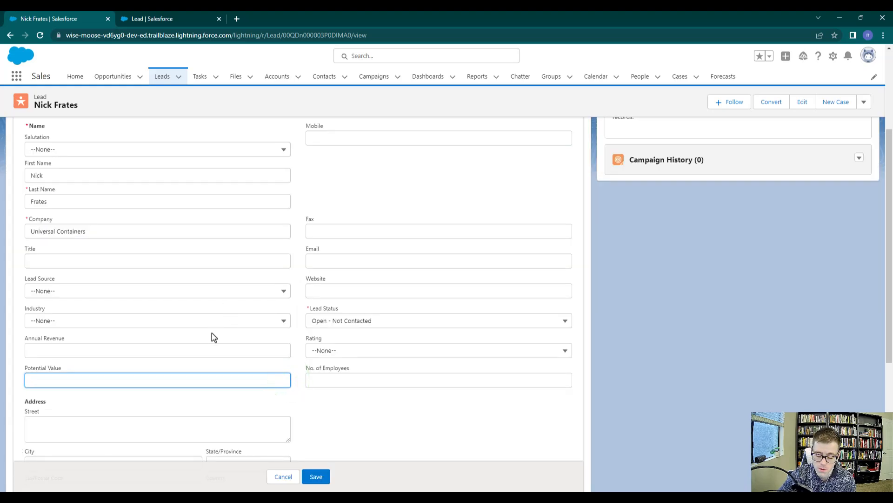
type("5000")
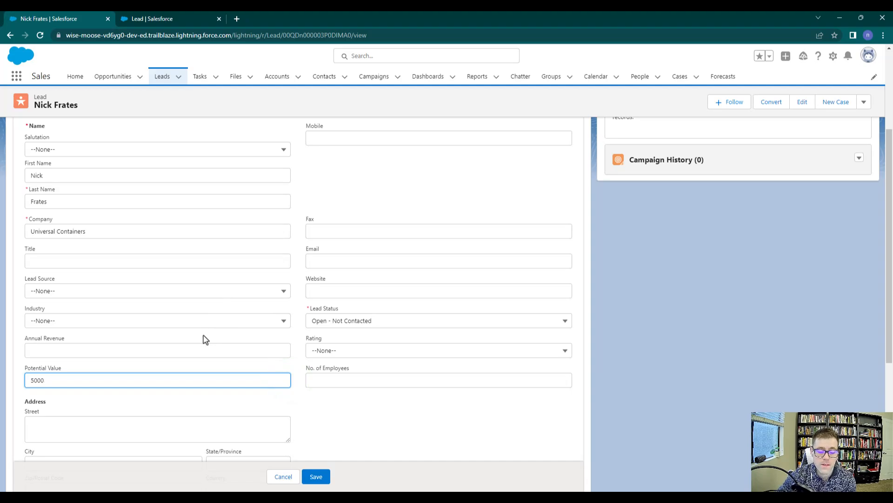
left_click(316, 477)
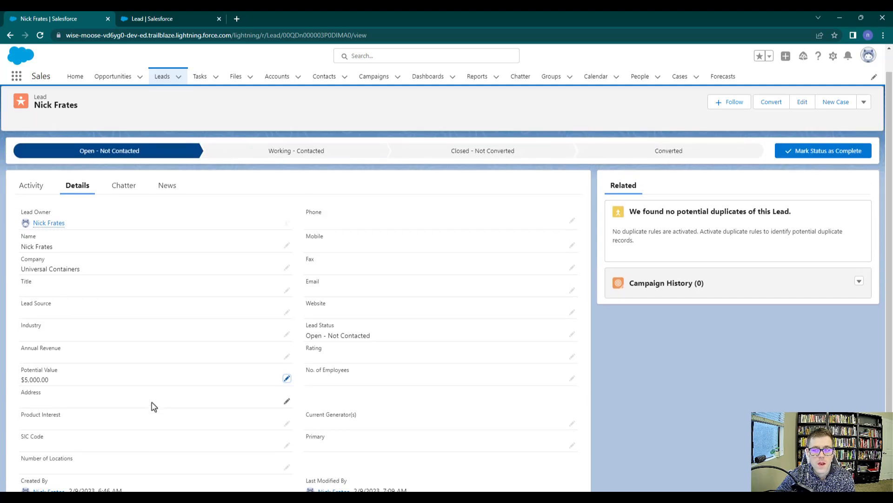
scroll("down", 3)
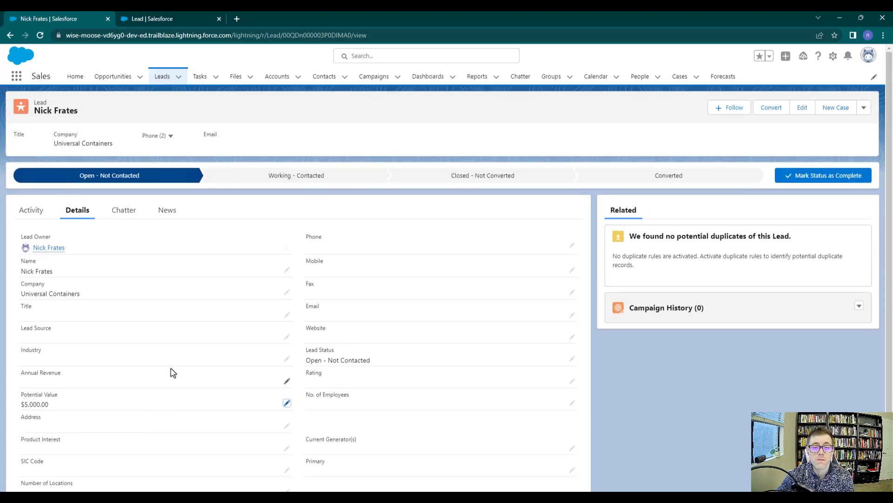
mouse_move(778, 198)
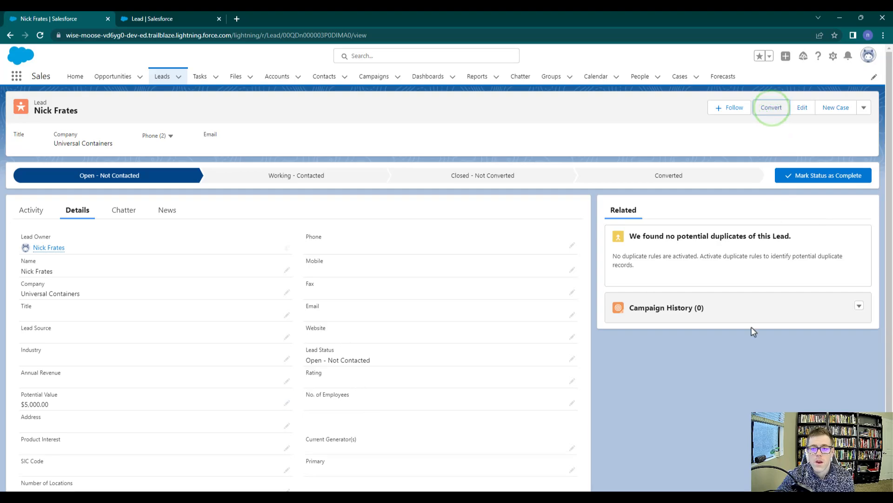
left_click(771, 107)
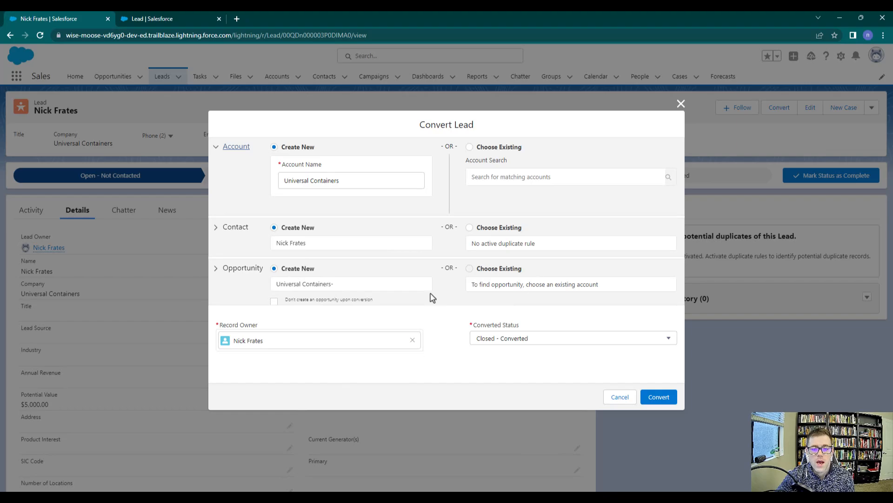
left_click(619, 397)
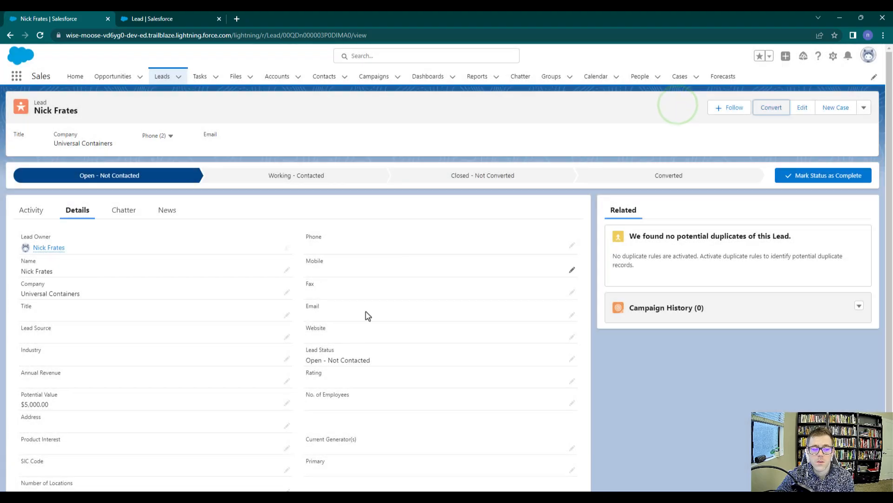
scroll("down", 3)
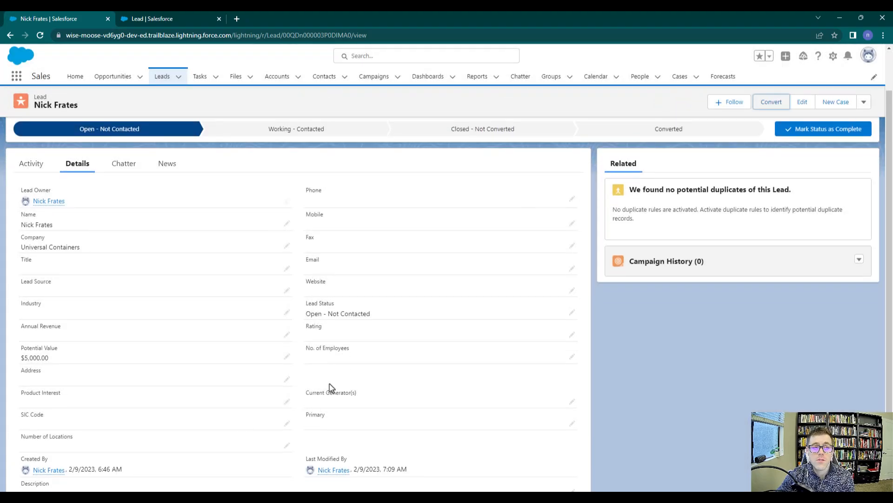
mouse_move(351, 368)
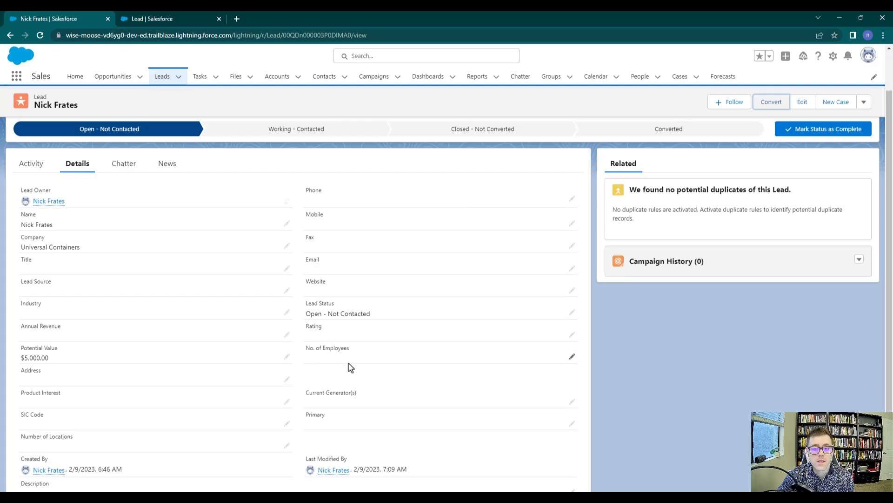
mouse_move(367, 344)
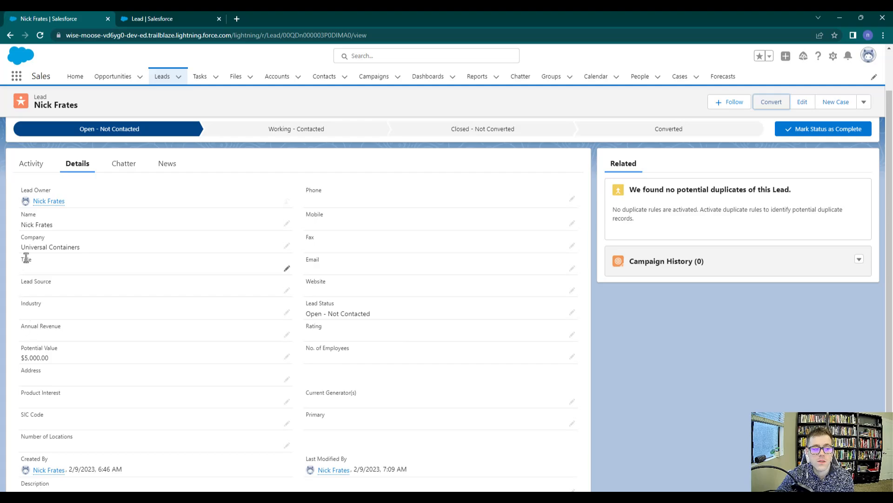
mouse_move(317, 199)
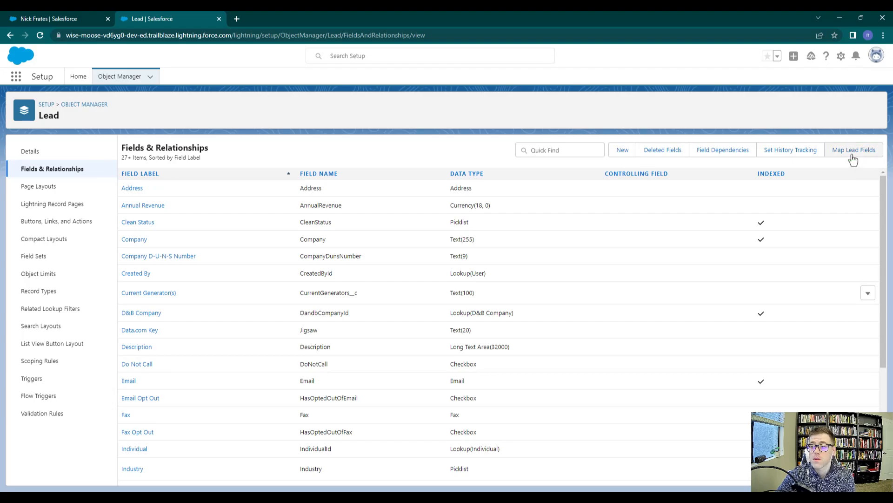
- Open Map Lead Fields, showing Potential Value unmapped on the Account tab
left_click(854, 149)
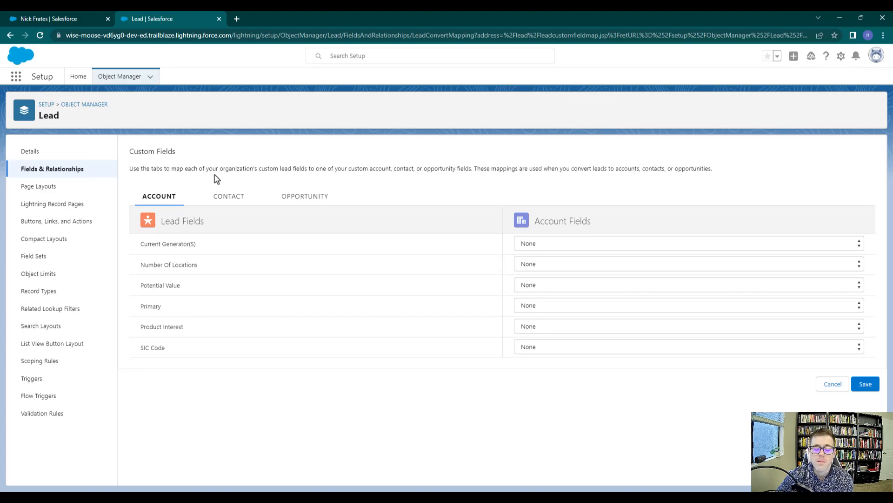
mouse_move(301, 179)
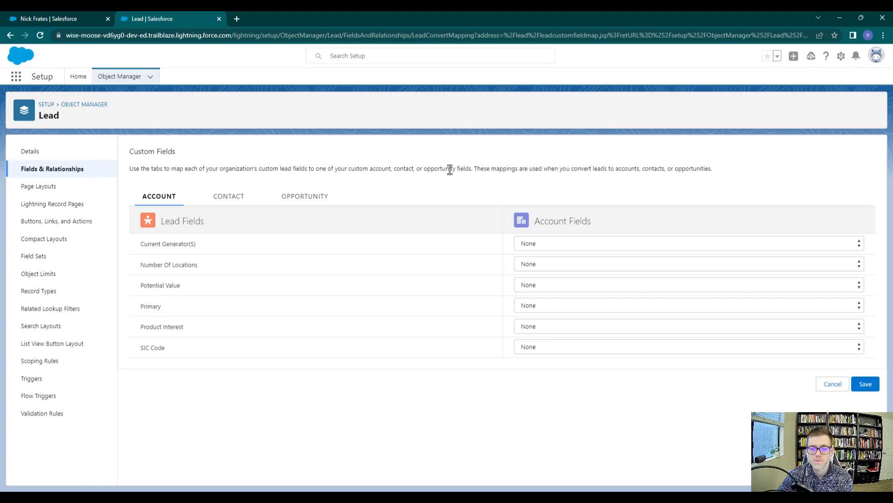
left_click_drag(336, 169, 438, 168)
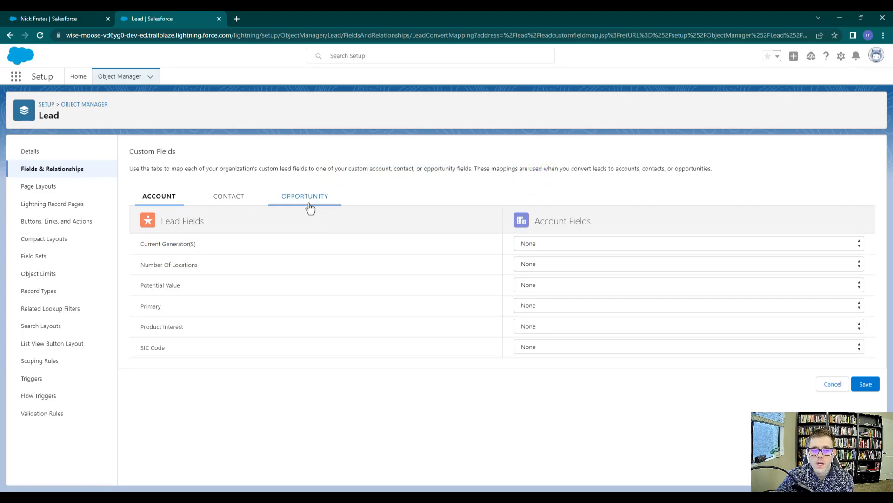
- On the Opportunity tab, check Potential Value's mapping choices, finding only None available
left_click(304, 196)
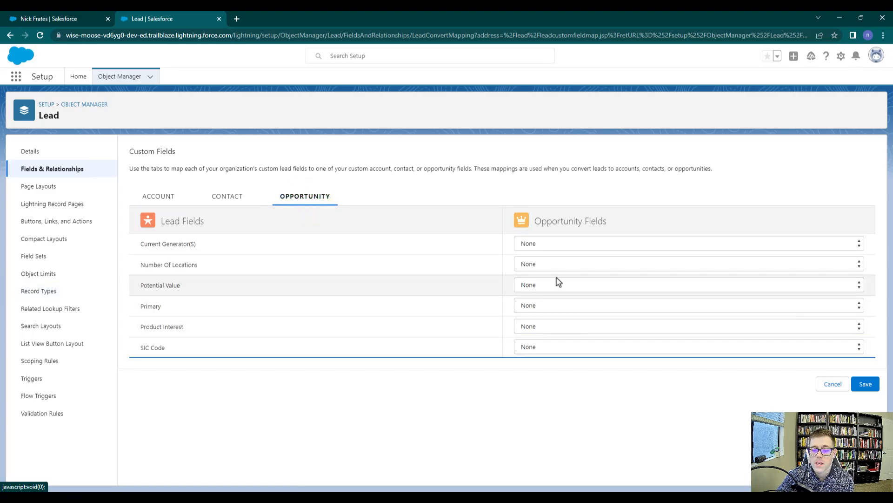
left_click(684, 285)
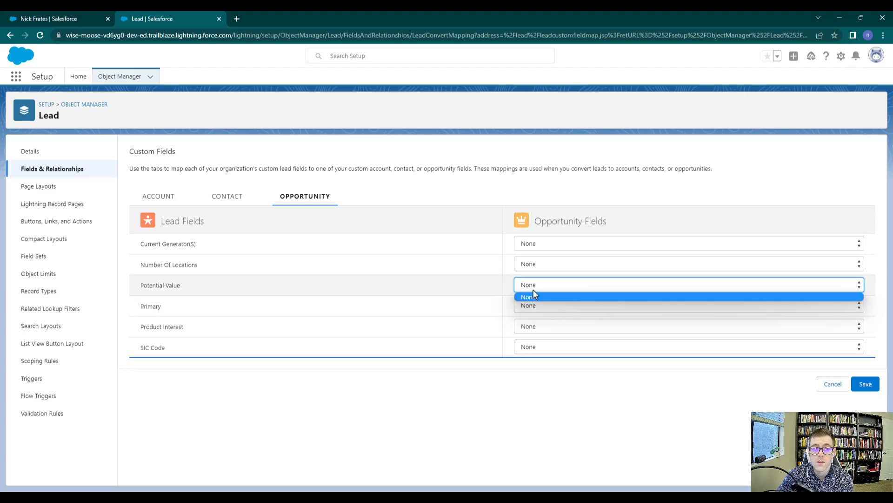
mouse_move(300, 286)
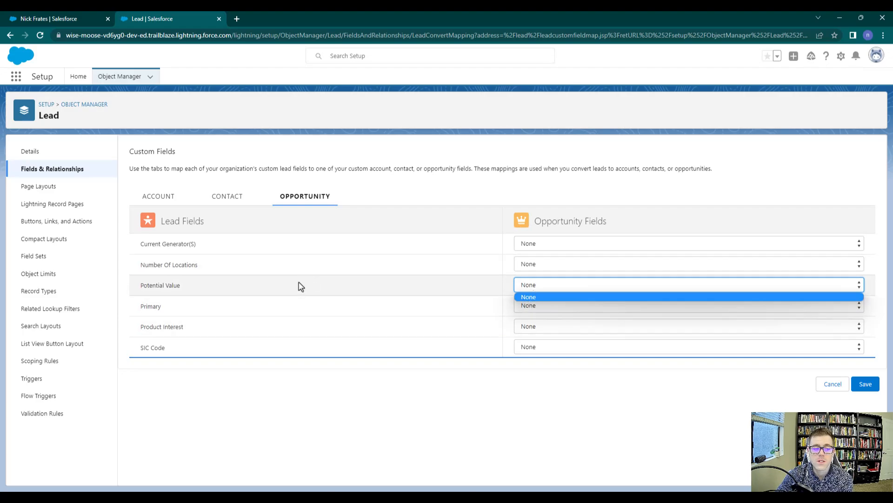
left_click(528, 297)
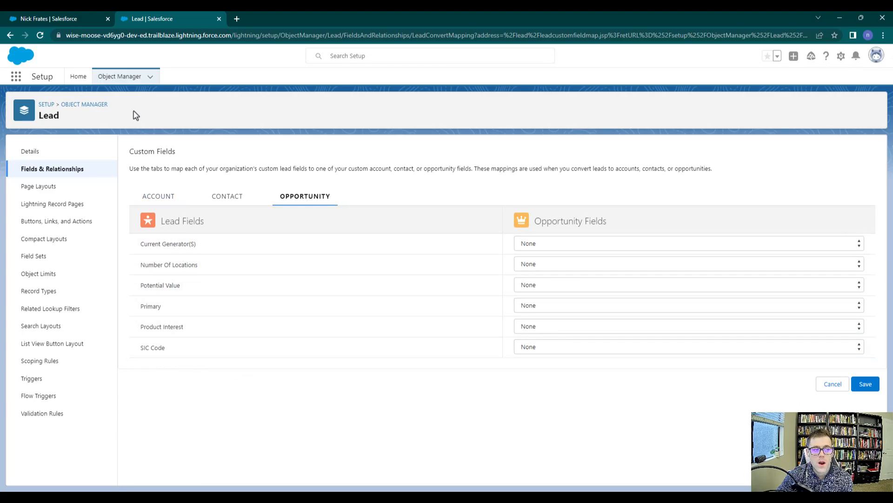
mouse_move(120, 76)
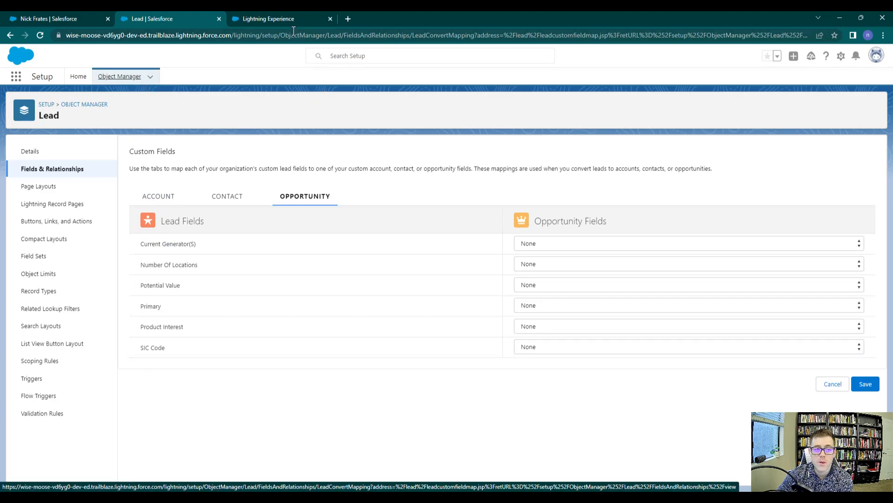
- From Object Manager, search 'oppo' and open the Opportunity object's setup
left_click(159, 197)
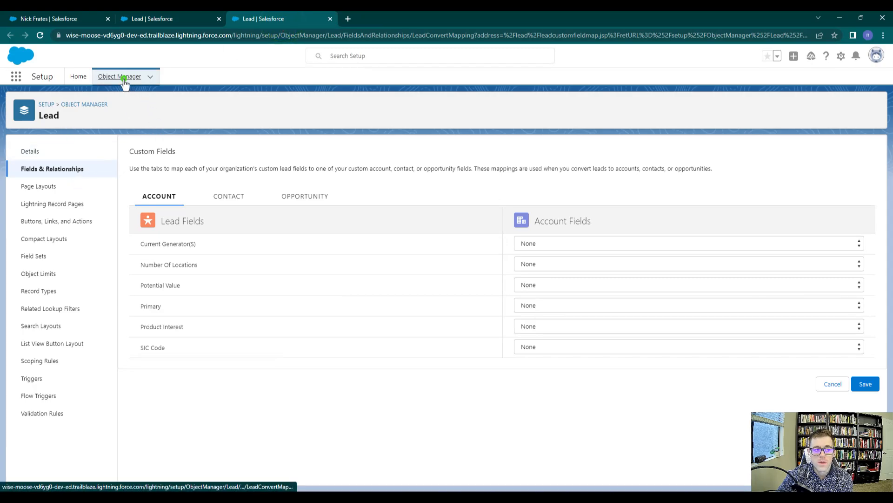
left_click(119, 75)
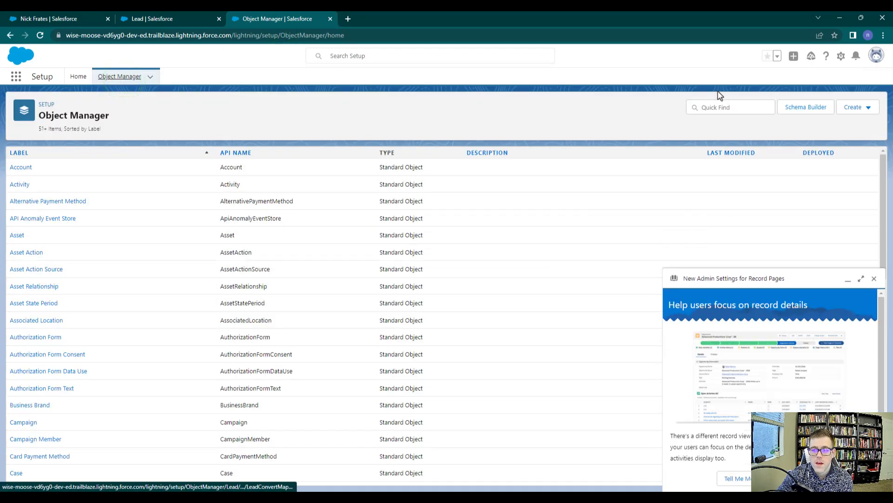
type("op")
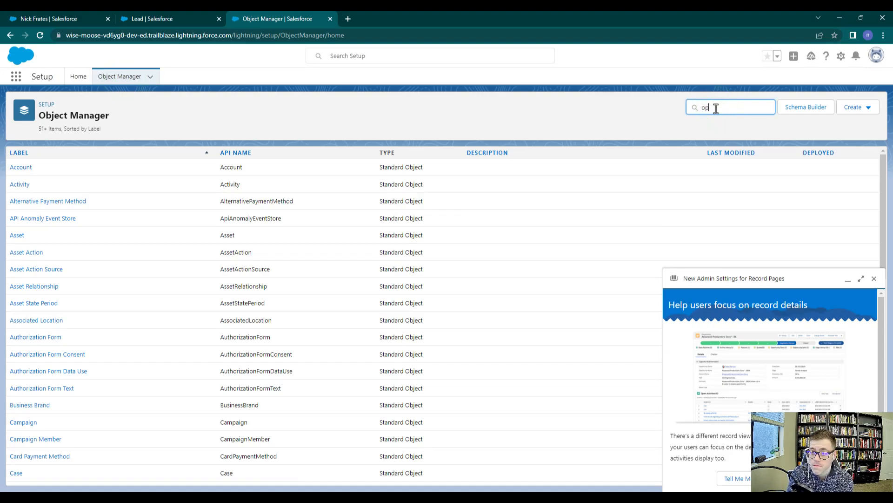
type("ppo")
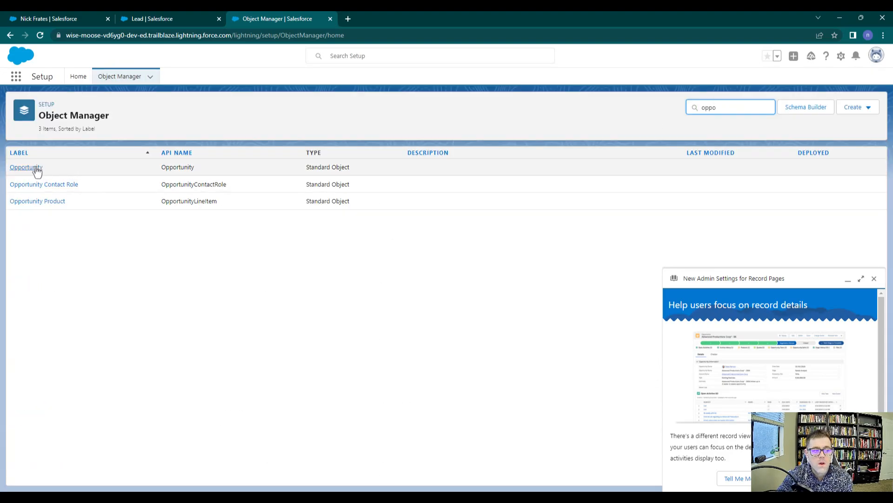
left_click(26, 166)
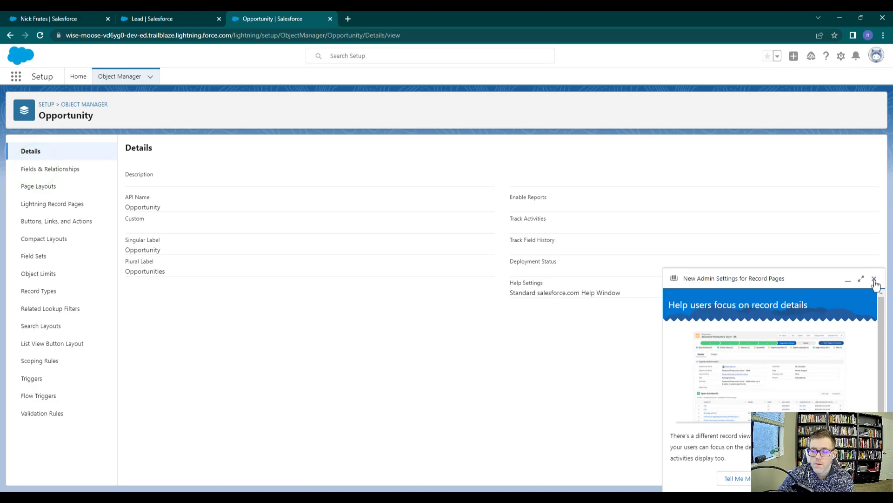
- Dismiss the admin settings announcement and view Opportunity's Fields & Relationships
left_click(875, 279)
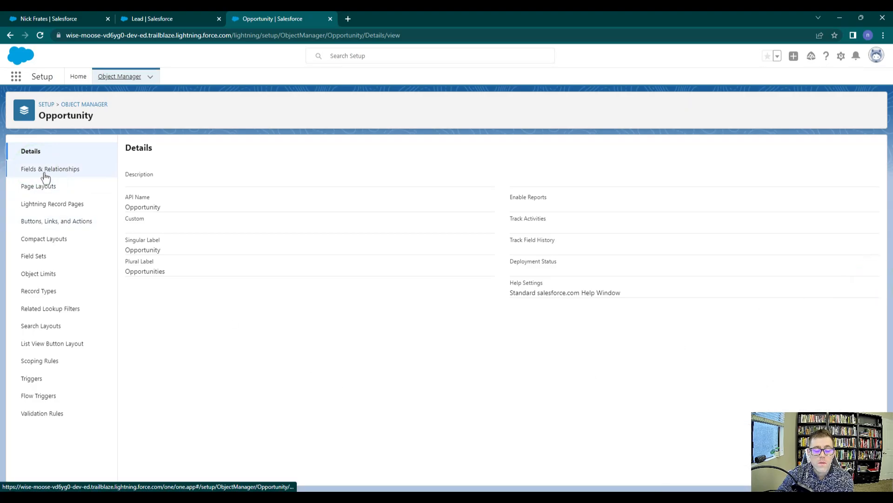
left_click(49, 169)
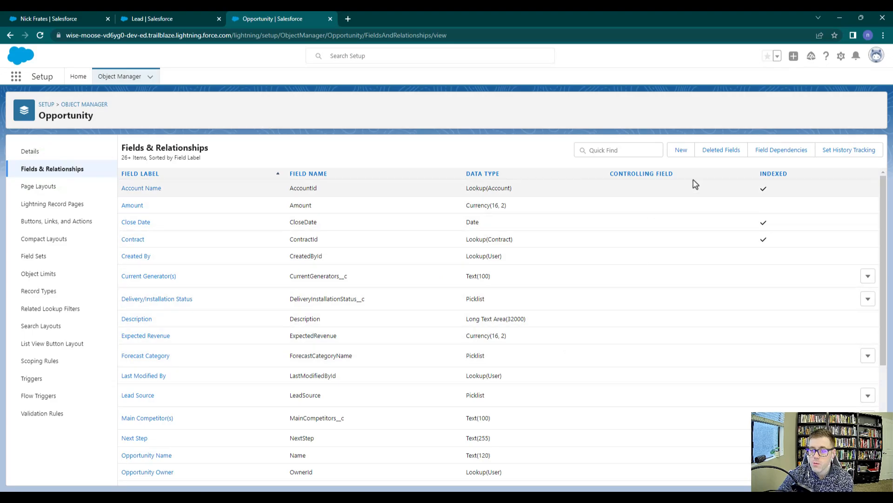
- Start a new Opportunity field of type Currency
left_click(681, 149)
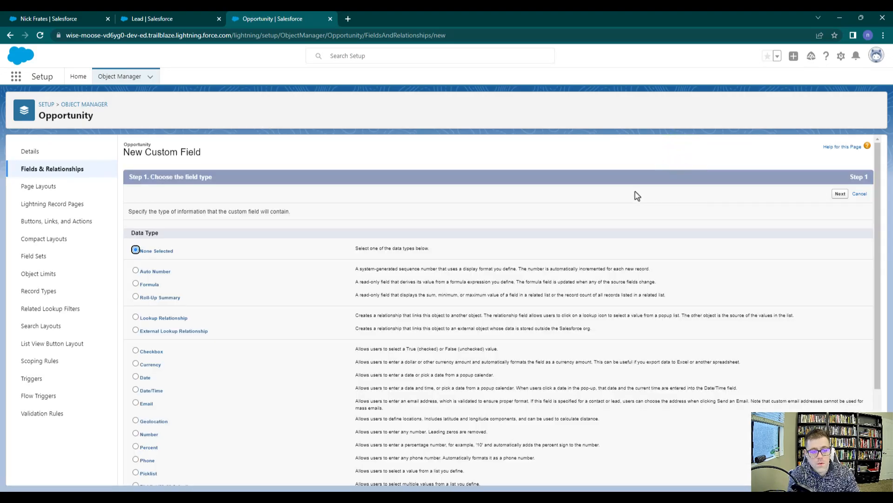
scroll("down", 3)
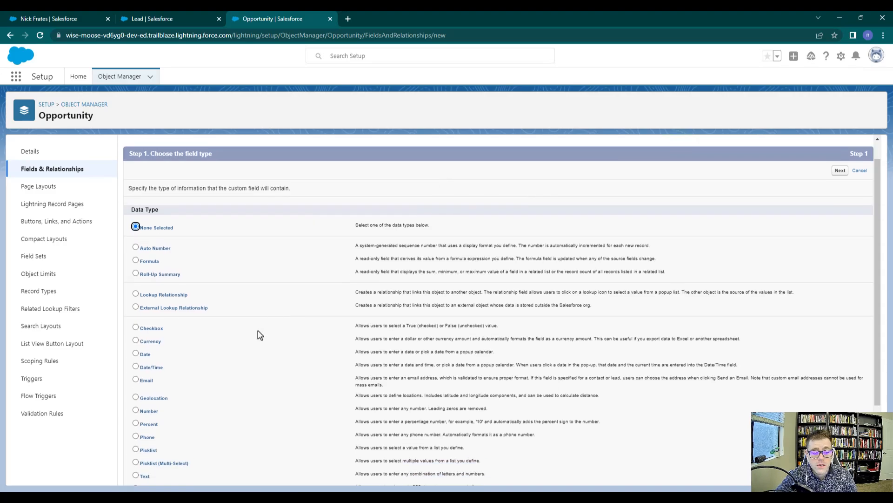
scroll("down", 3)
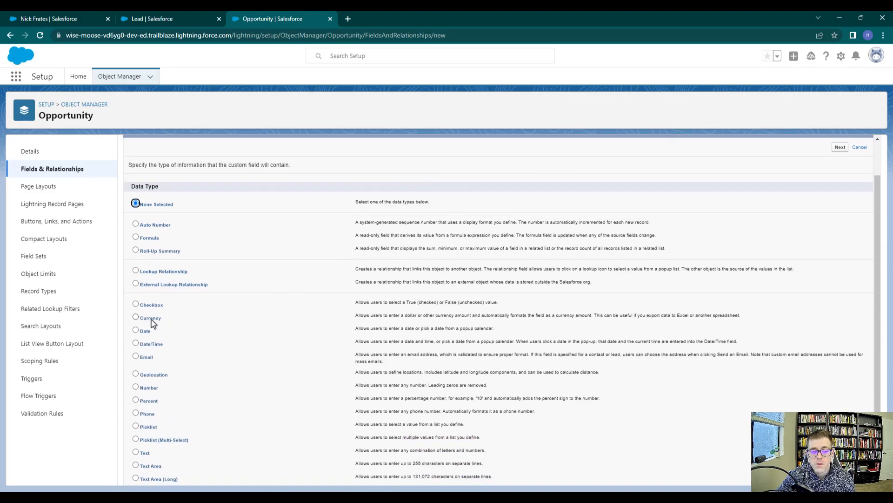
left_click(136, 317)
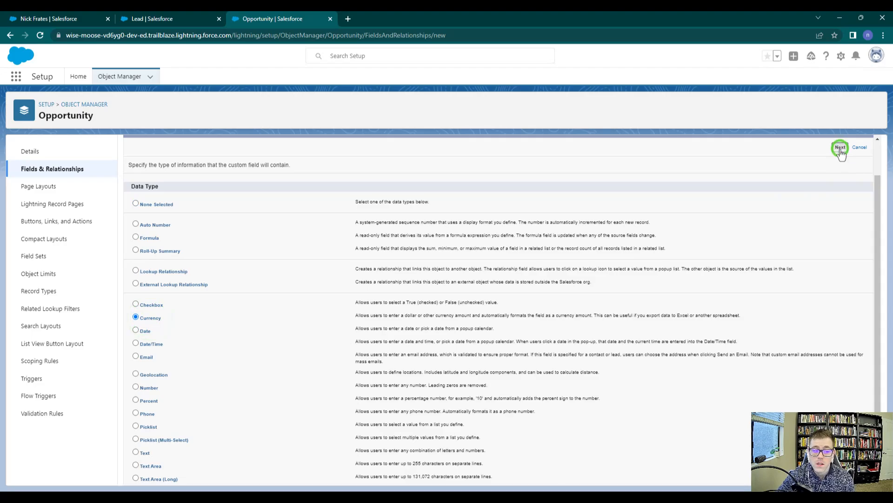
left_click(839, 147)
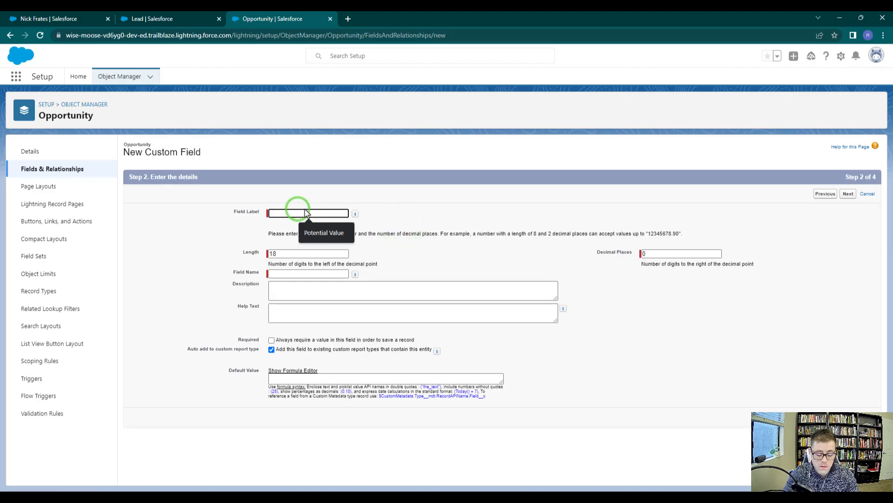
- Name it Potential Value (length 16, 2 decimals), keep default security and layouts, and save
type("Potential Value")
left_click(681, 253)
type("2")
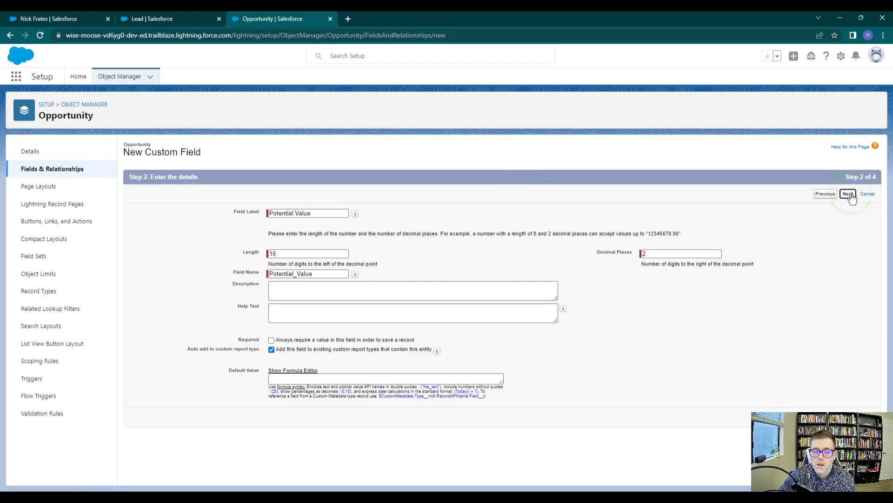
left_click(847, 194)
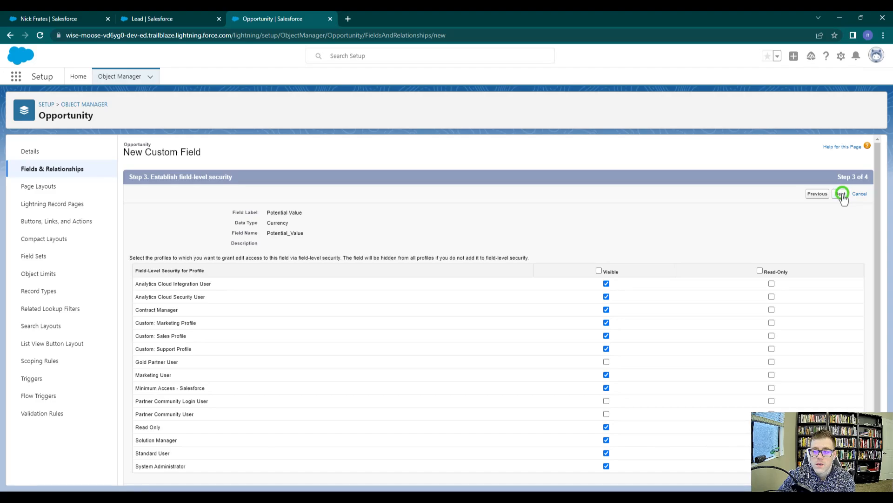
left_click(841, 193)
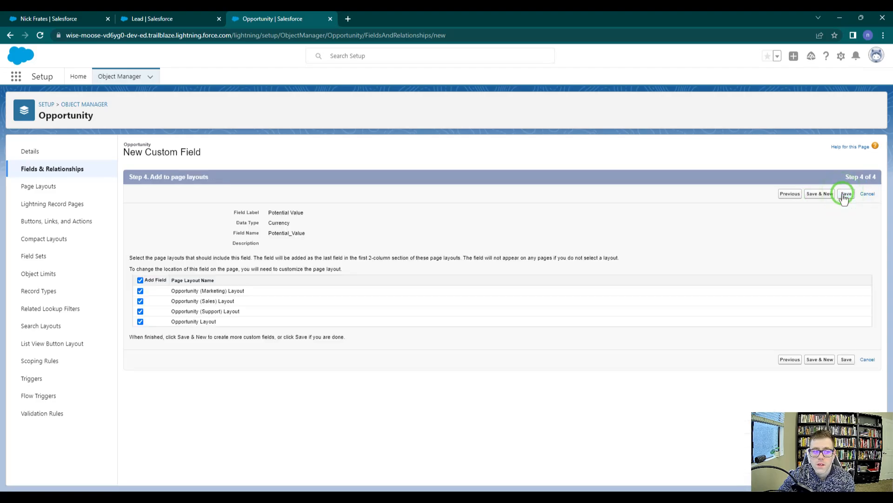
left_click(846, 194)
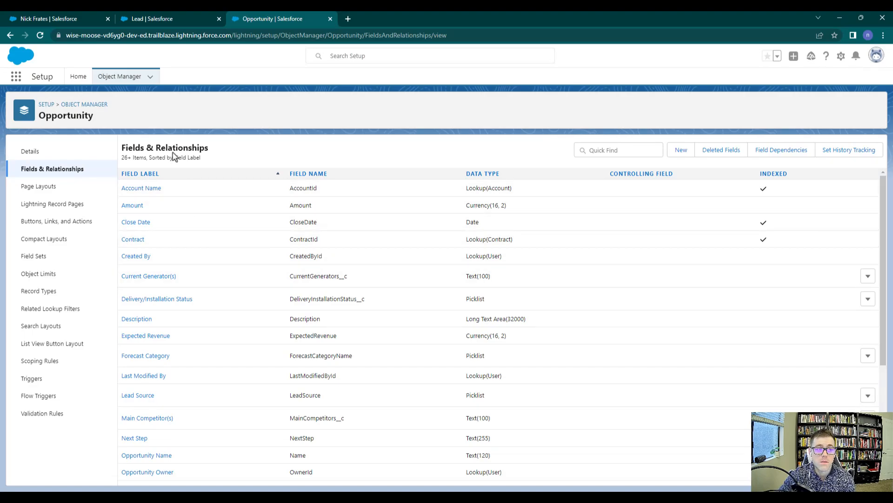
- Return to the Lead field mapping and refresh the Opportunity tab's available fields
left_click(146, 19)
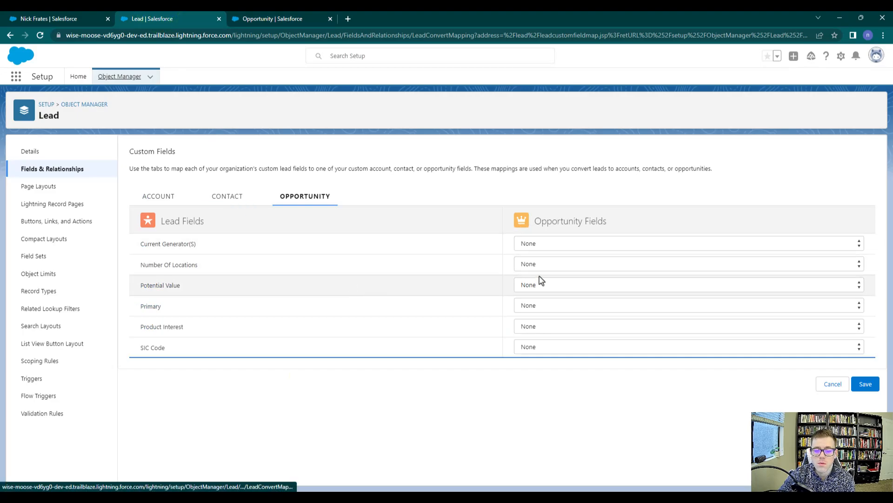
left_click(686, 285)
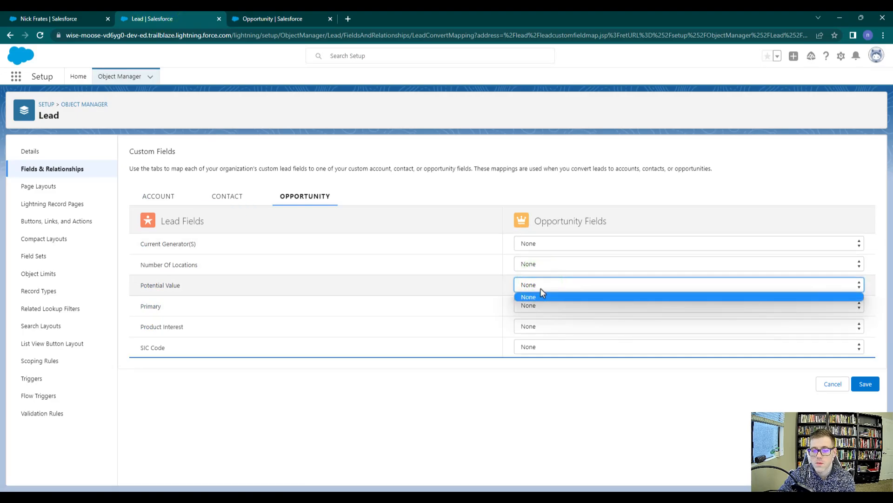
left_click(528, 296)
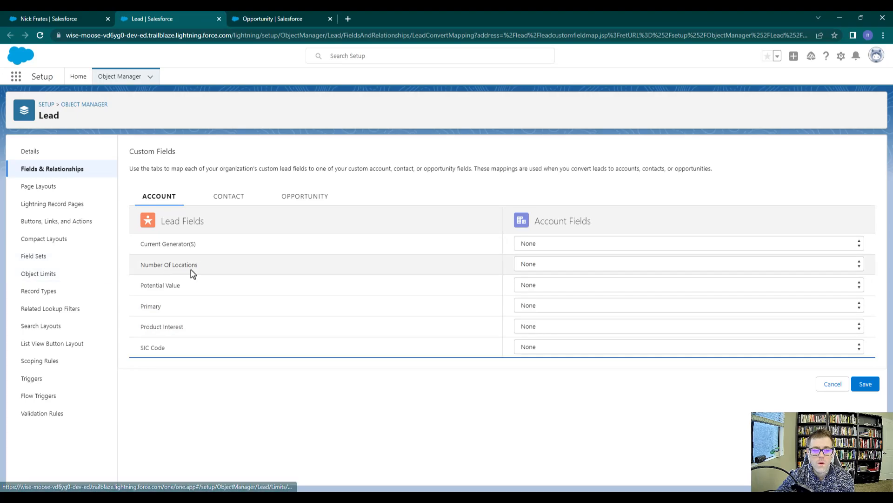
left_click(304, 197)
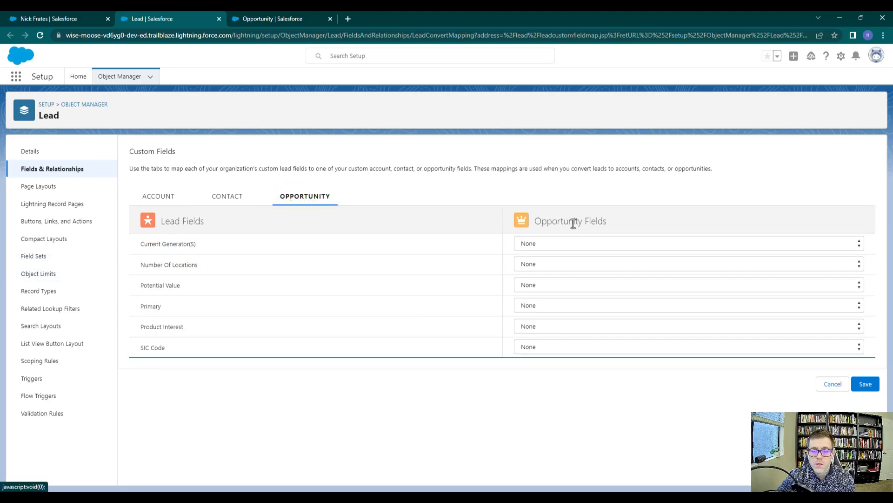
left_click(686, 284)
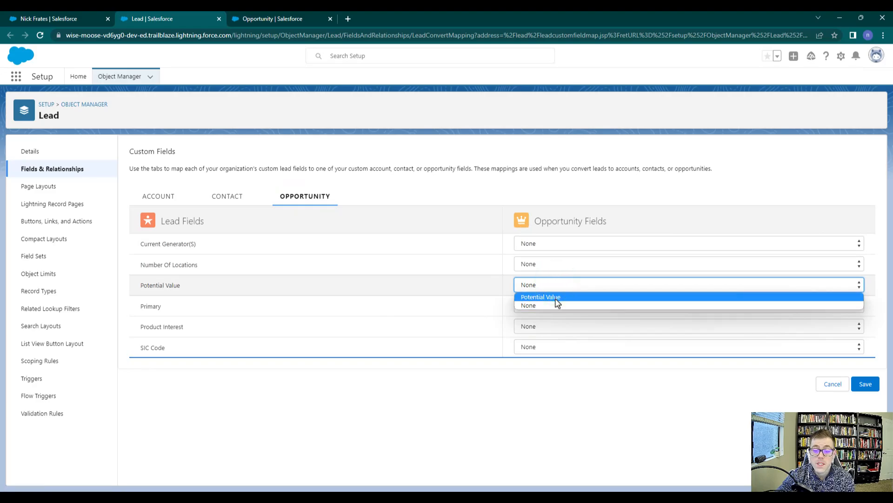
- Map Lead Potential Value to Opportunity Potential Value and save the mappings
left_click(540, 296)
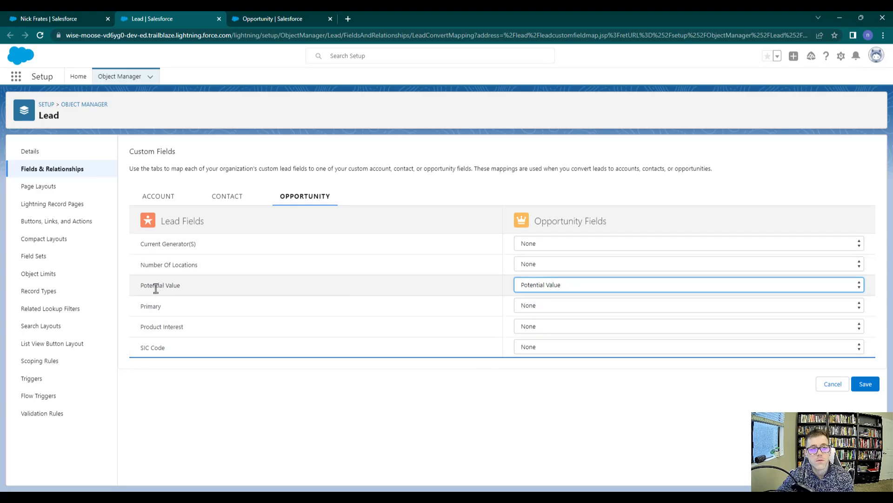
mouse_move(557, 292)
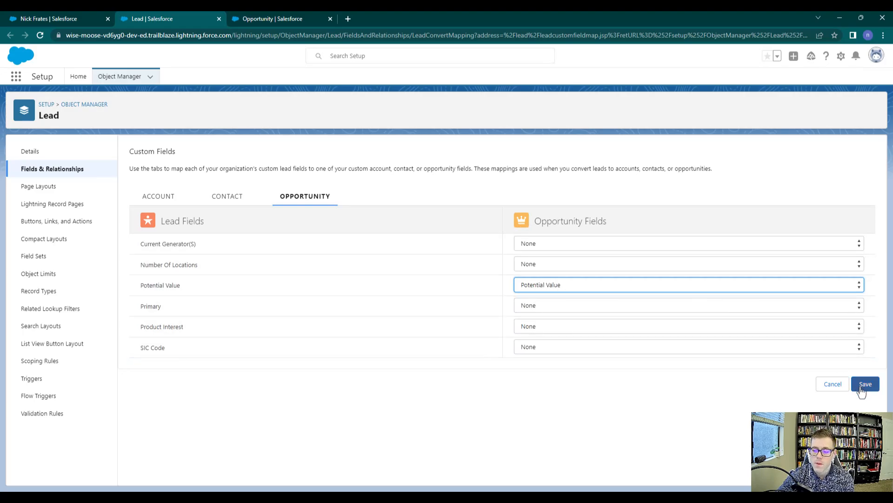
left_click(864, 383)
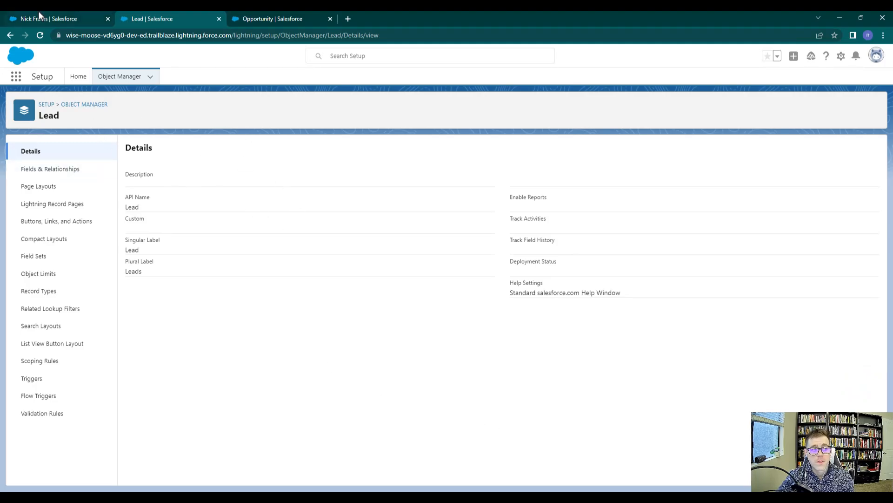
left_click(51, 19)
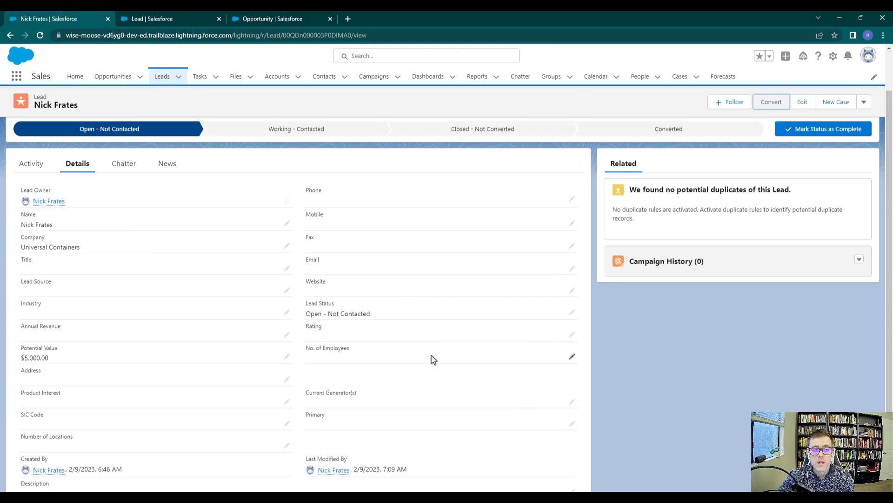
mouse_move(418, 386)
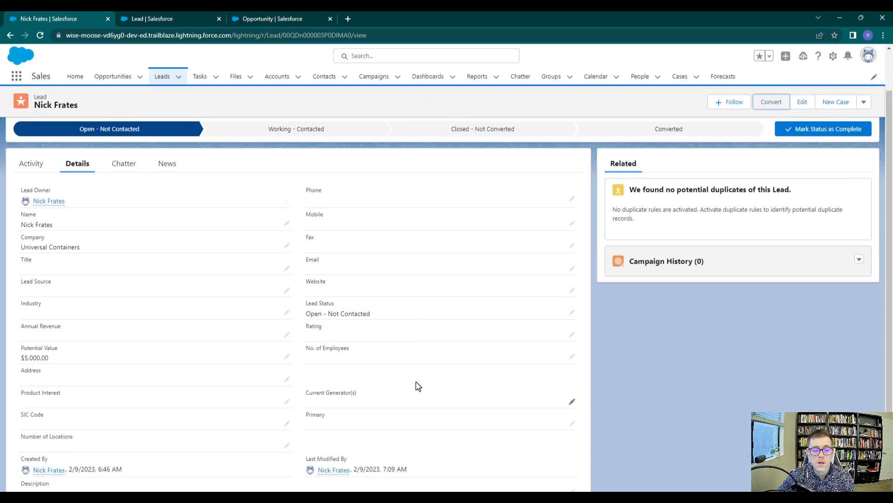
mouse_move(137, 359)
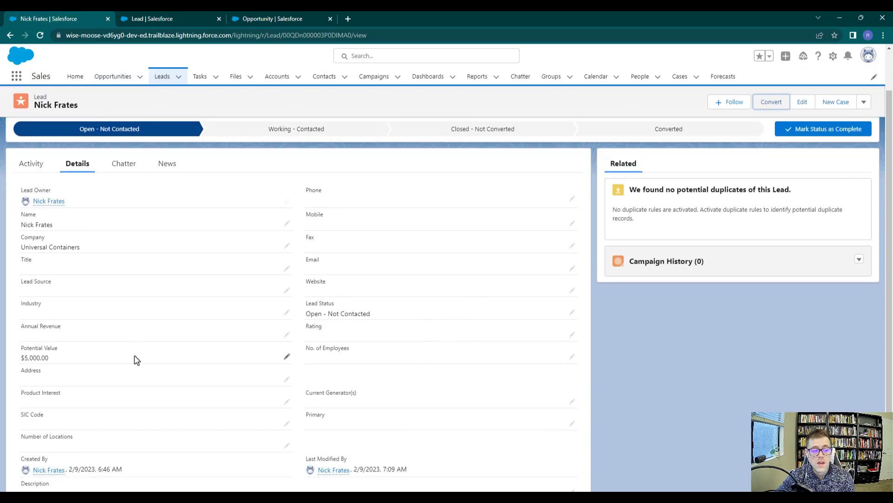
mouse_move(79, 400)
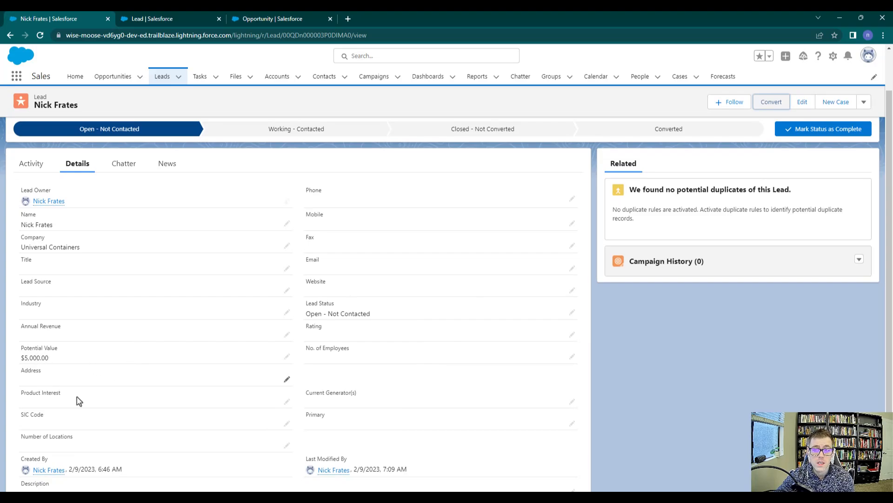
mouse_move(157, 383)
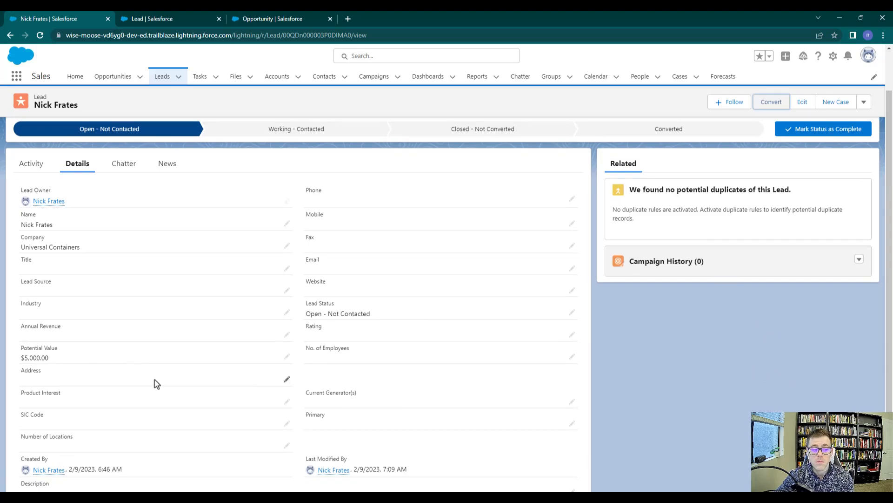
mouse_move(131, 372)
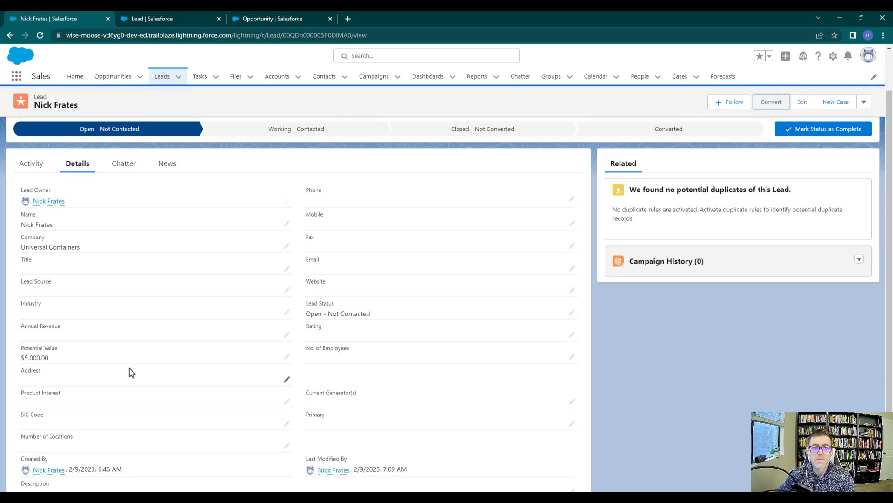
mouse_move(688, 351)
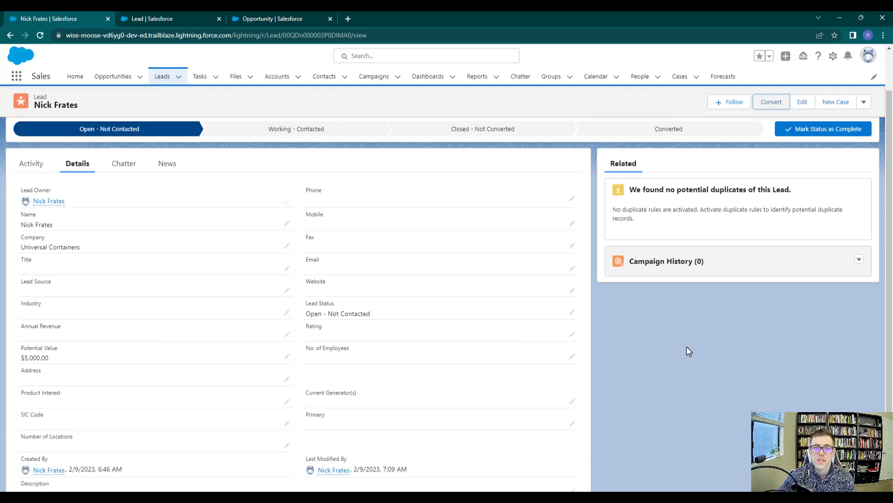